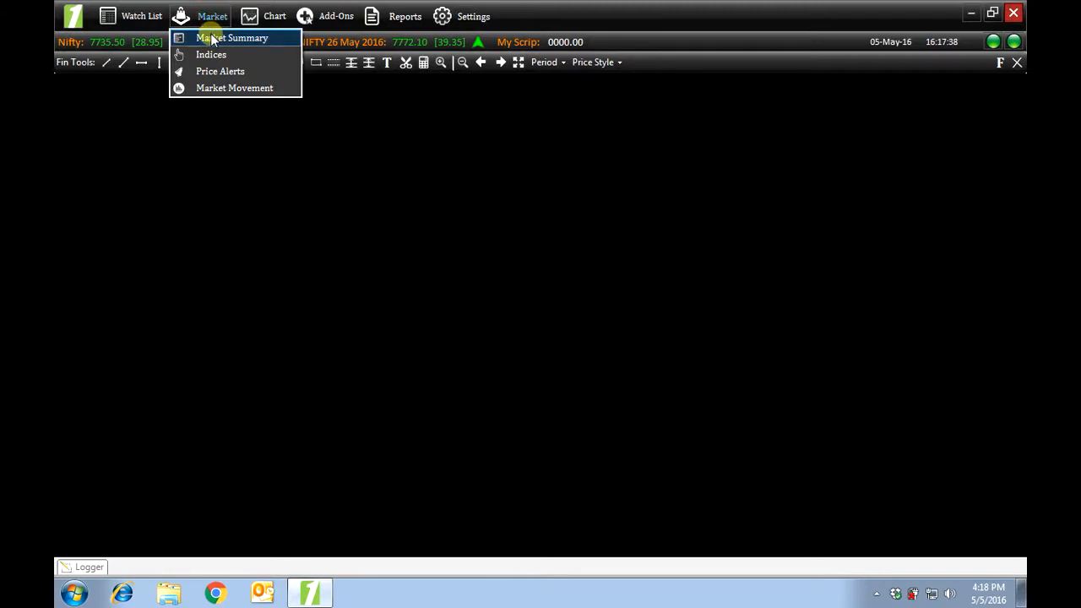
mouse_move(224, 76)
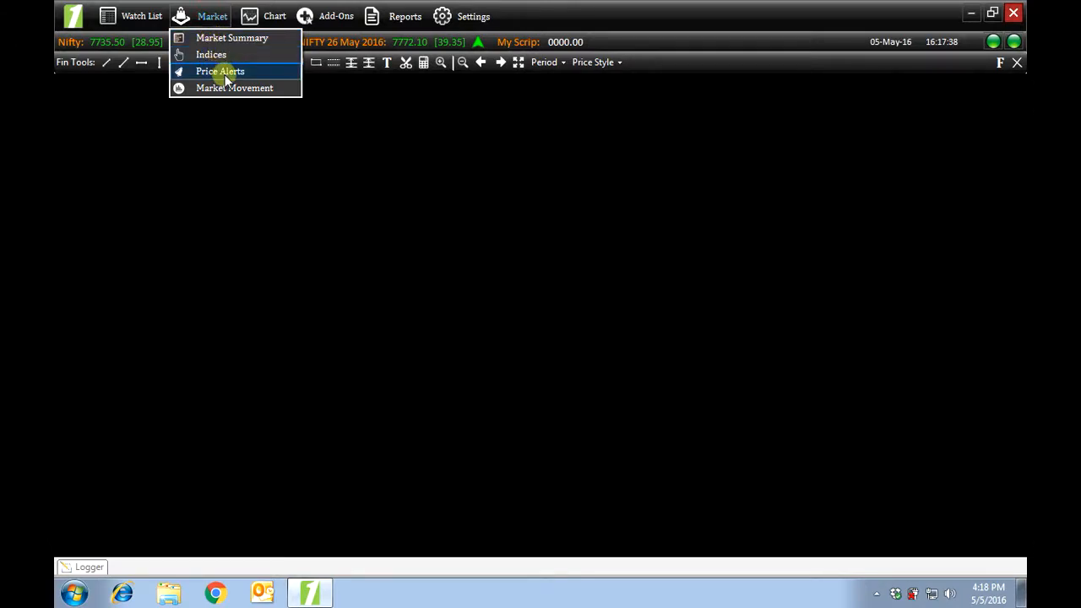
mouse_move(228, 88)
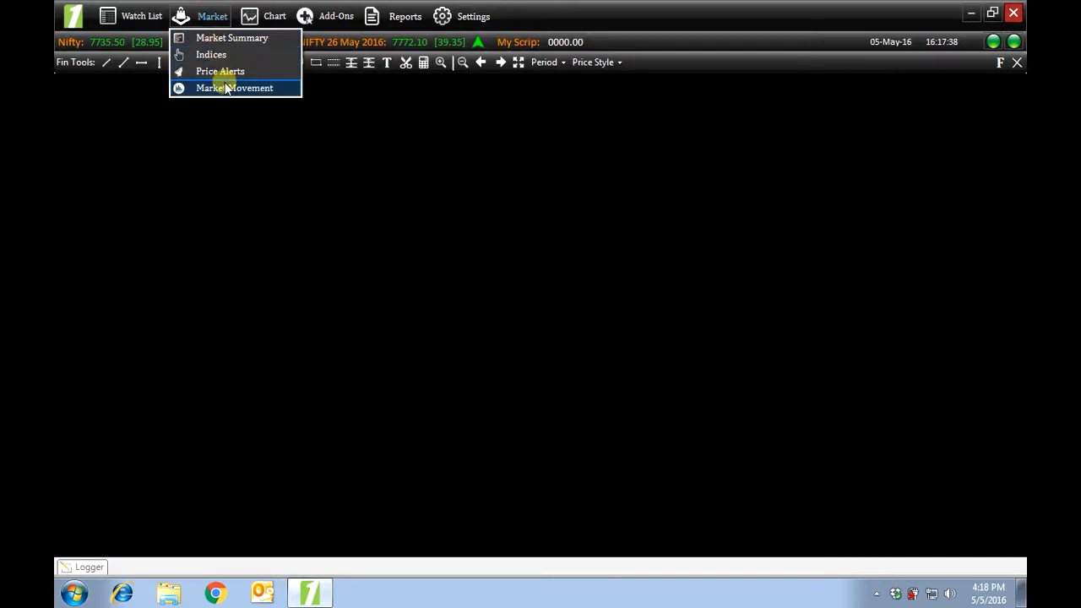
Step: Bring up the Market Summary overview of top traded scrips from the Market menu
click(233, 37)
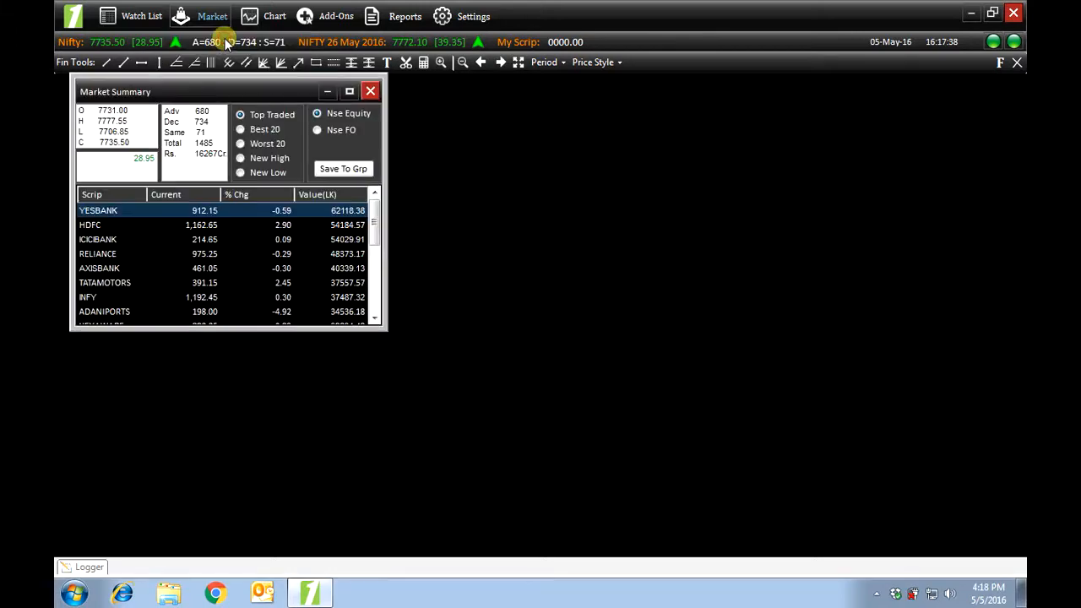
Step: Maximize the Market Summary window so the top traded list fills the workspace
click(350, 91)
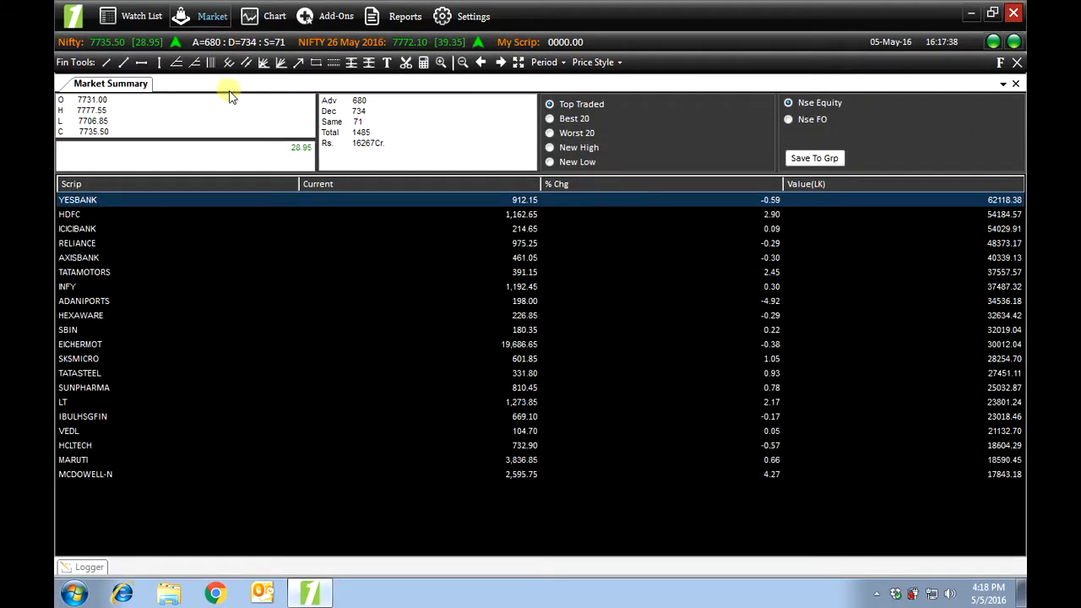
mouse_move(504, 363)
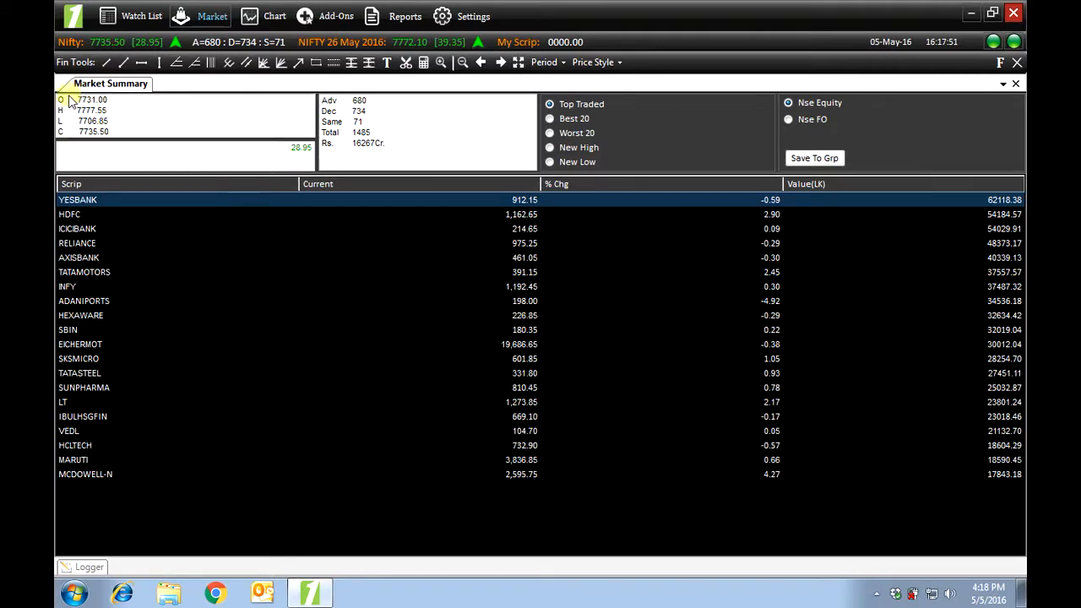
mouse_move(74, 126)
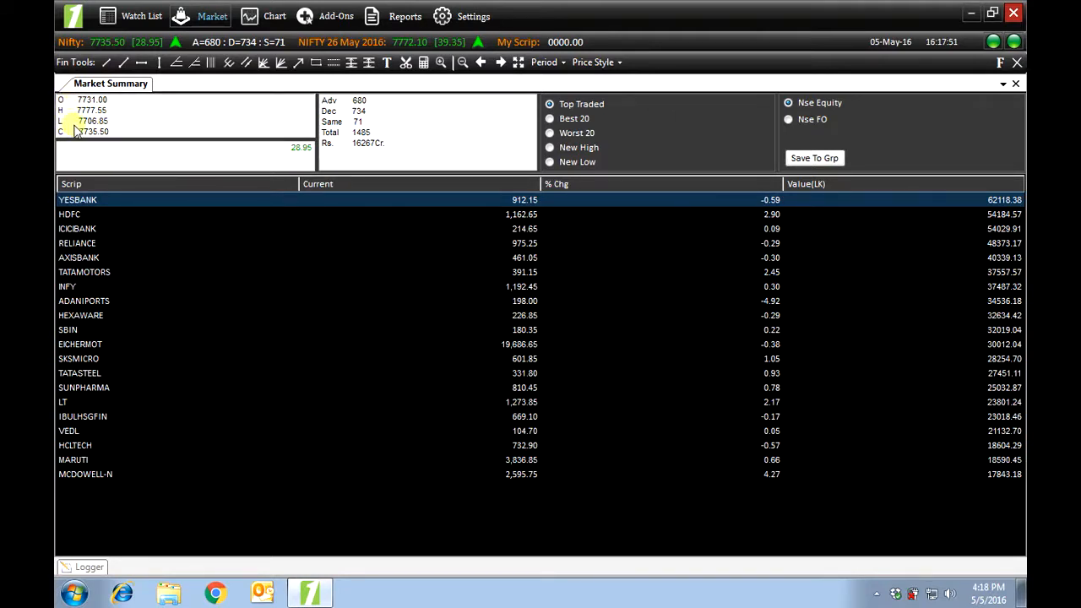
mouse_move(79, 155)
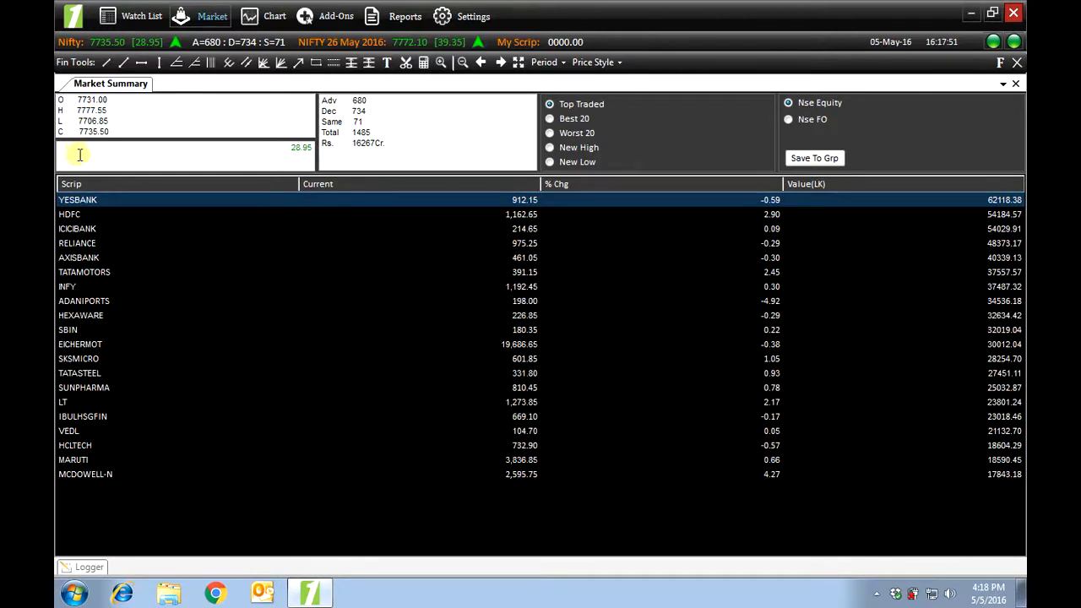
mouse_move(304, 162)
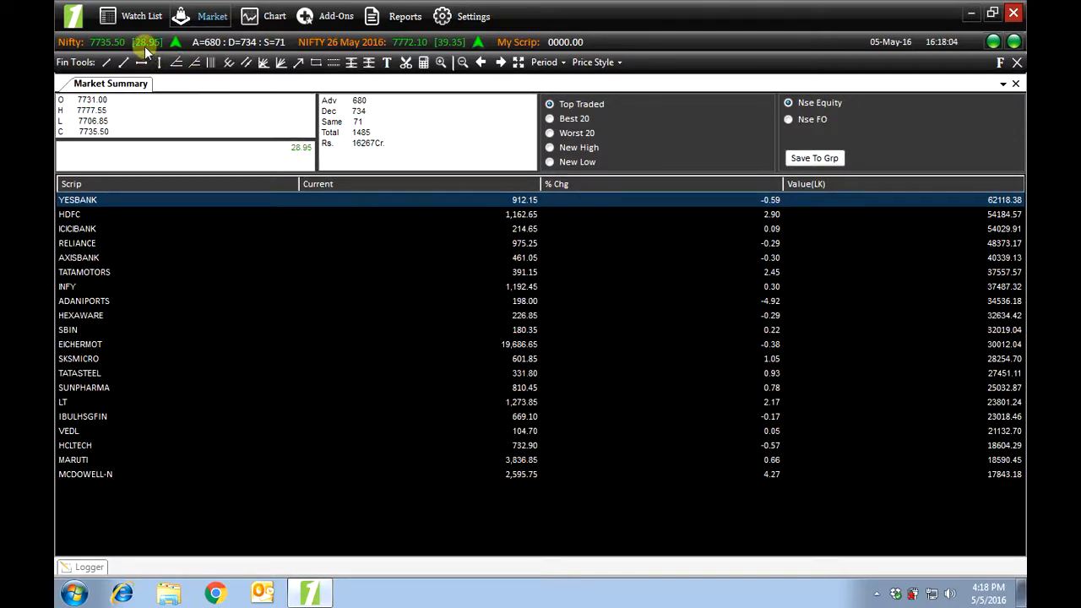
mouse_move(141, 52)
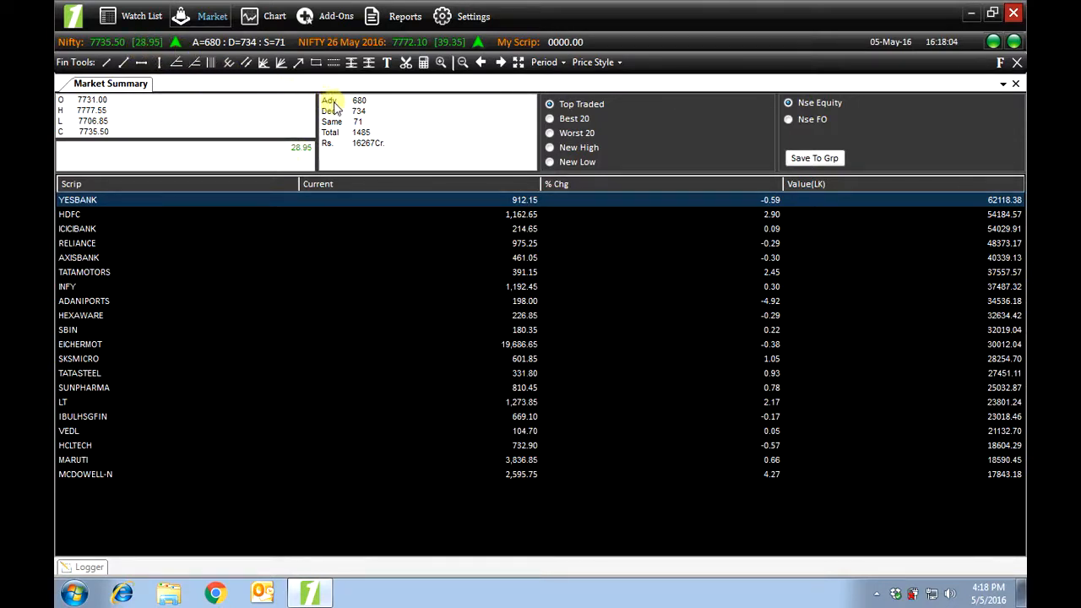
mouse_move(353, 108)
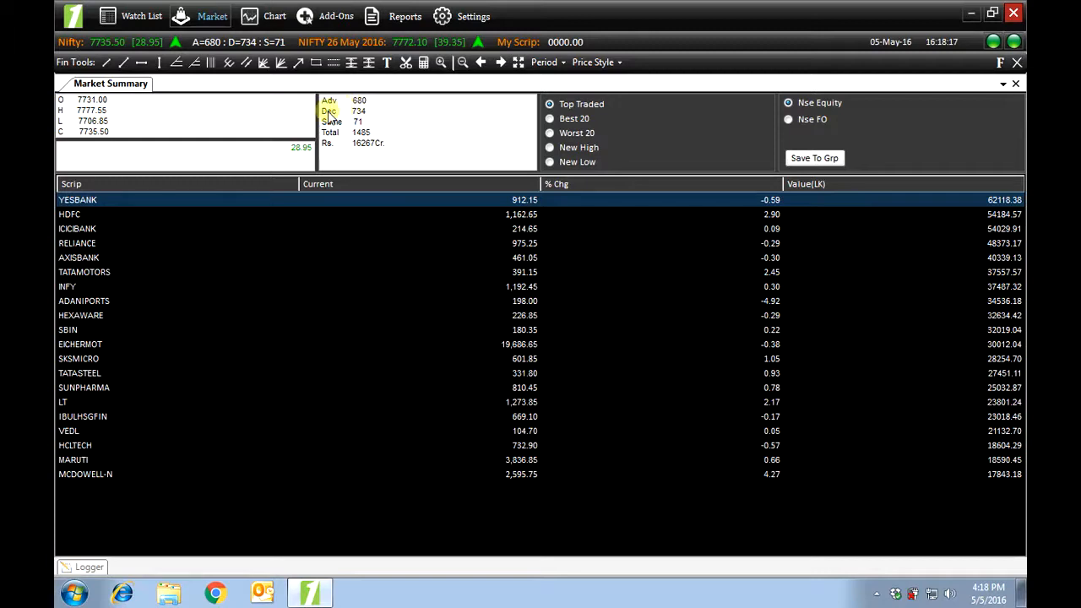
mouse_move(351, 122)
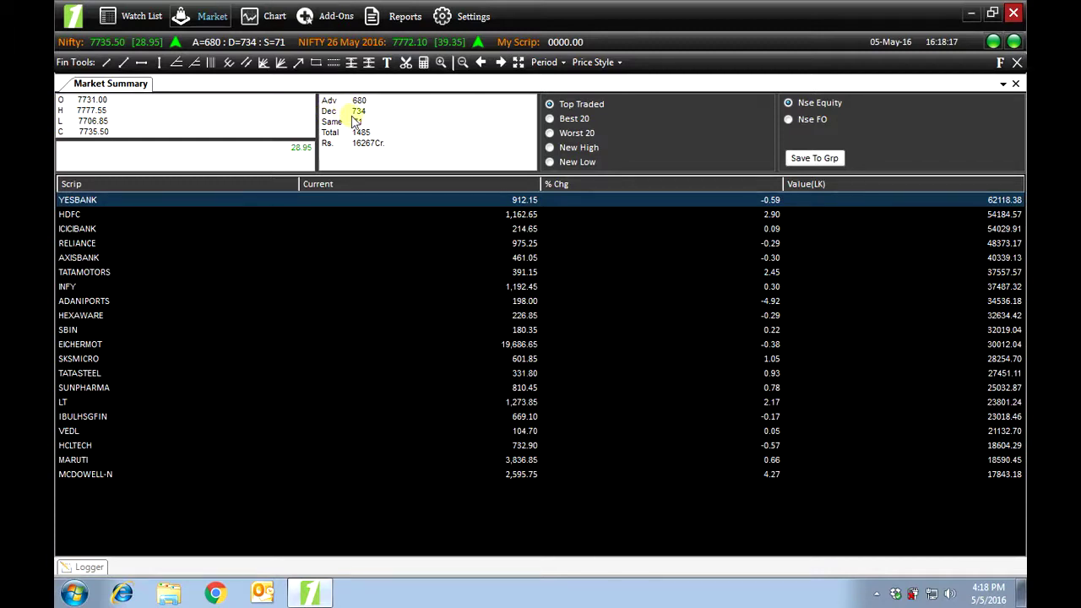
mouse_move(358, 118)
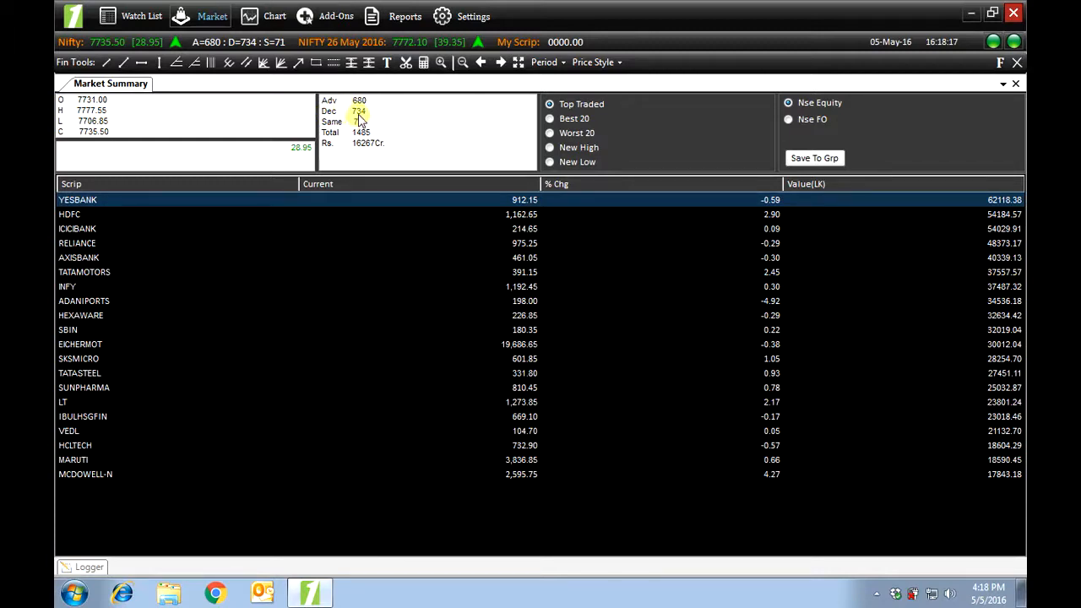
mouse_move(335, 128)
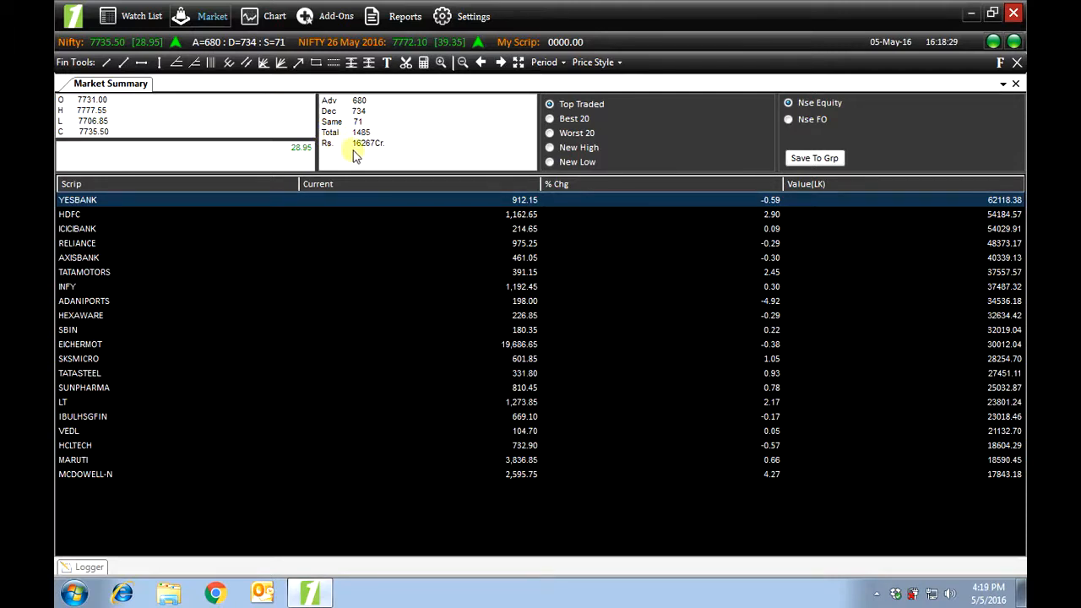
mouse_move(365, 159)
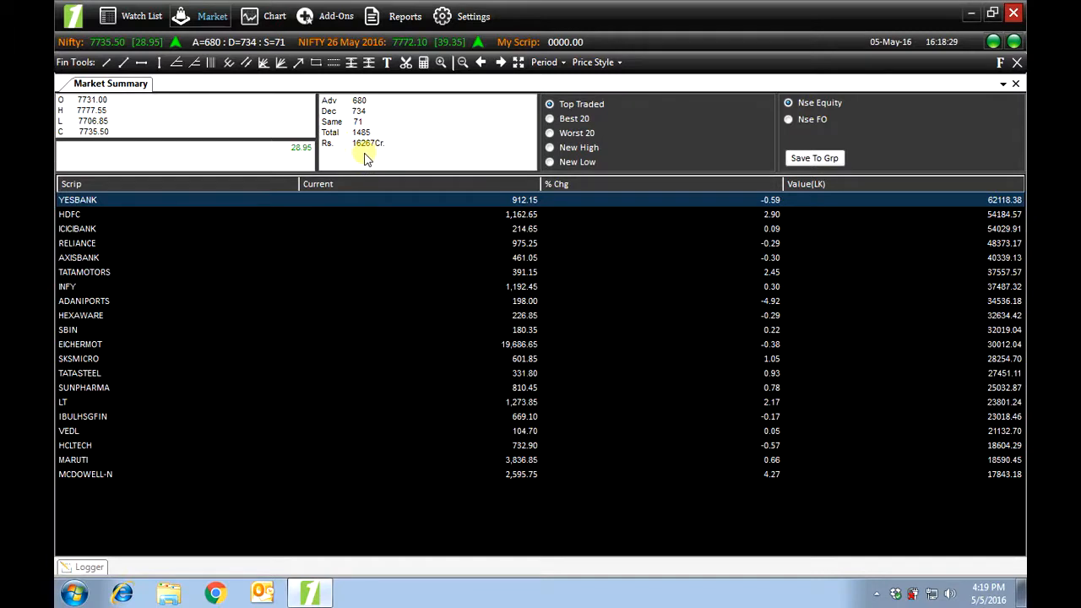
mouse_move(425, 184)
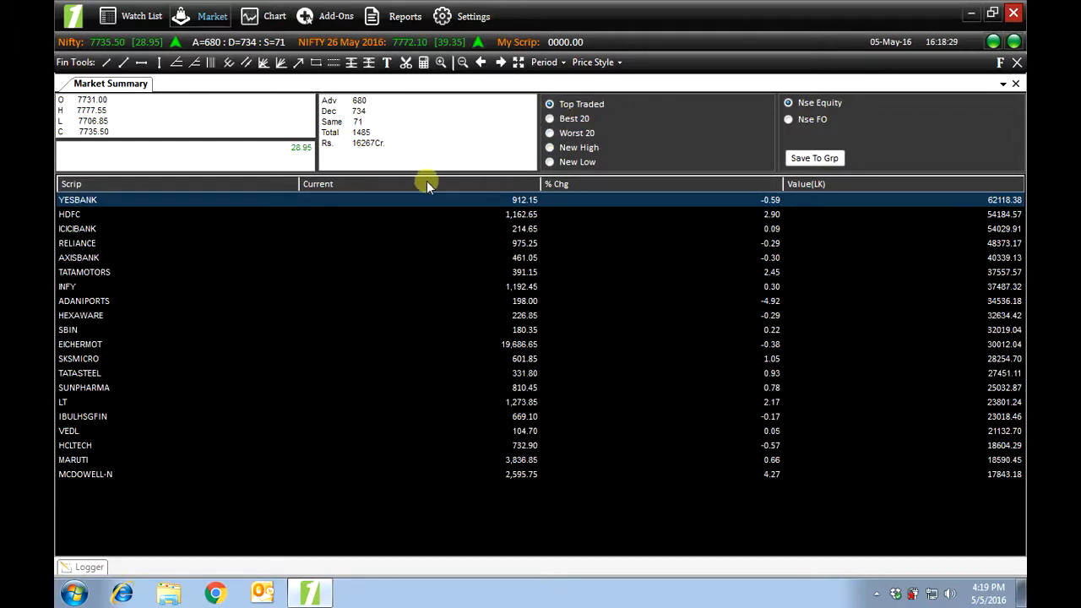
mouse_move(348, 448)
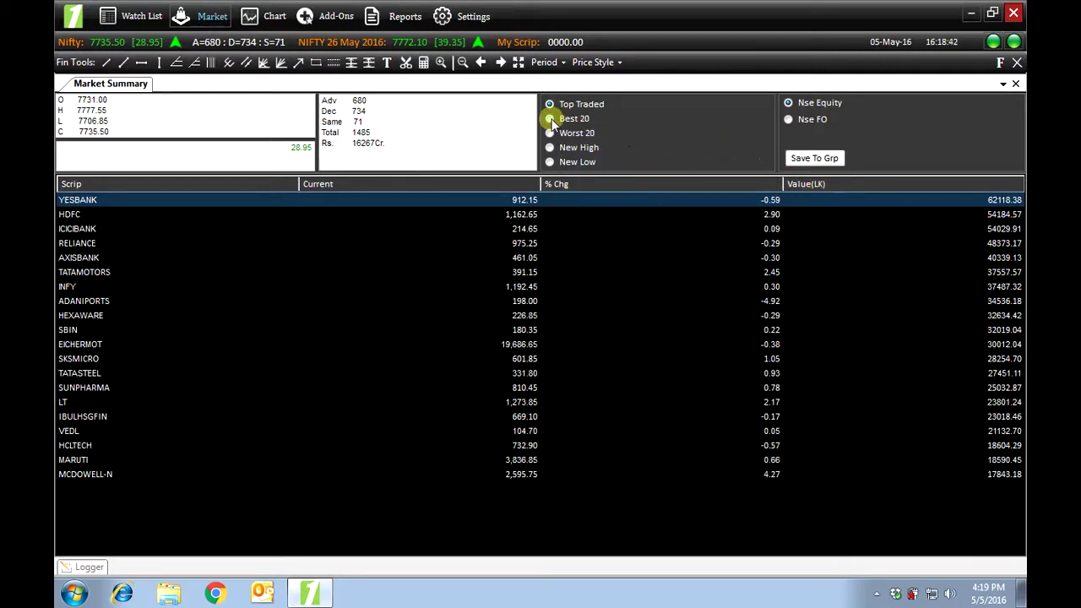
Step: Cycle the NSE equity summary through Best 20, Worst 20, New High and finally New Low
click(549, 119)
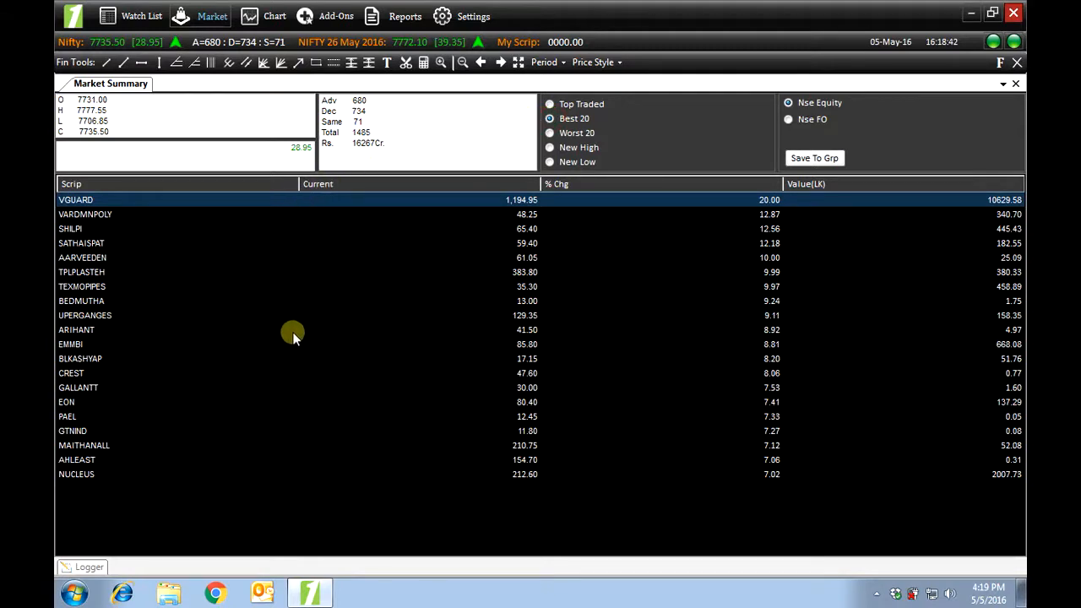
mouse_move(638, 191)
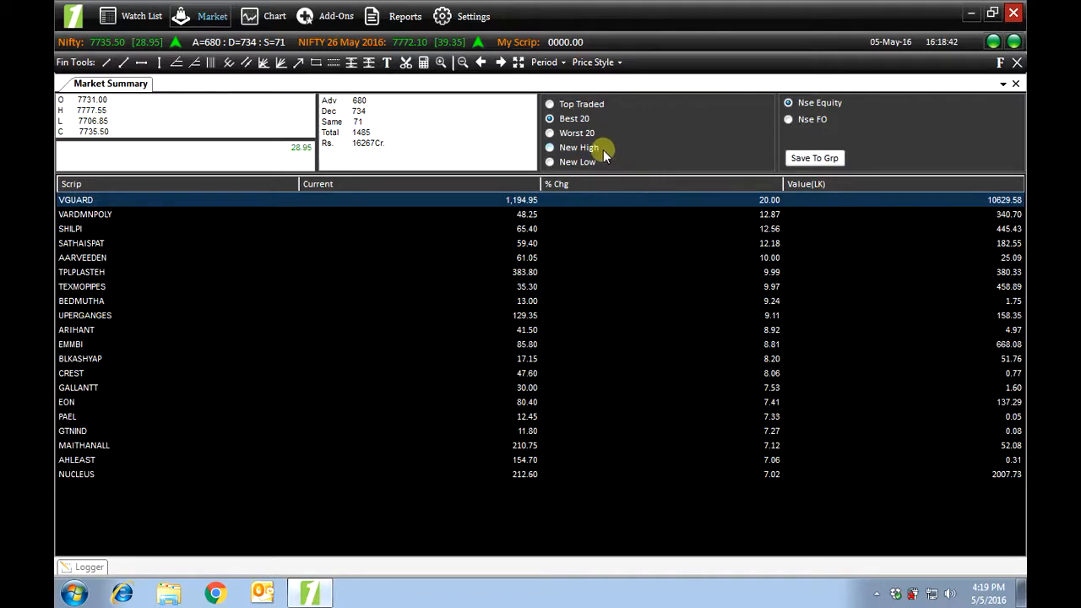
click(549, 132)
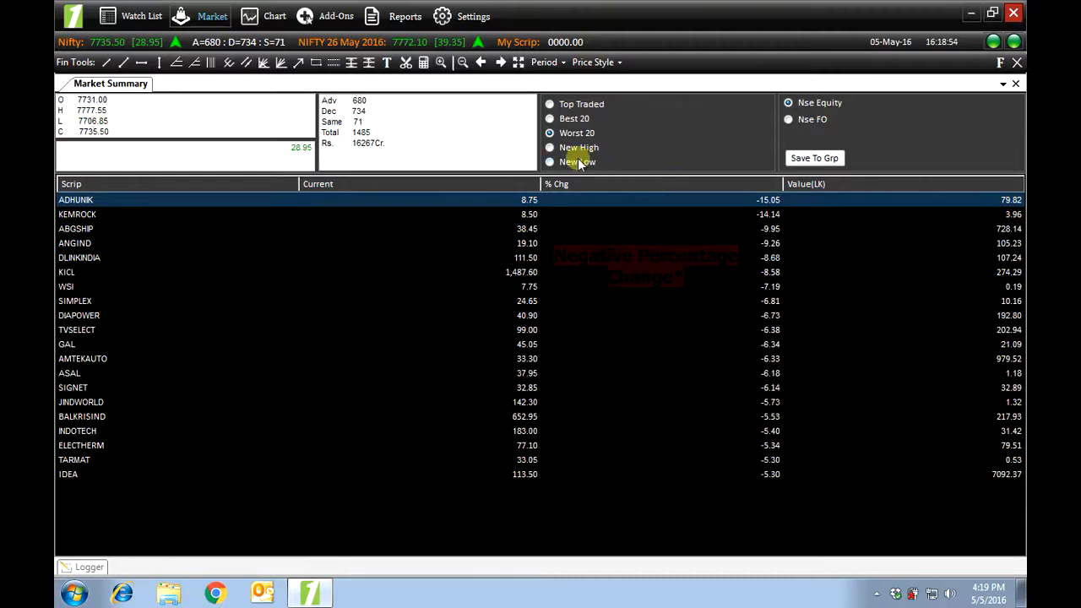
click(549, 146)
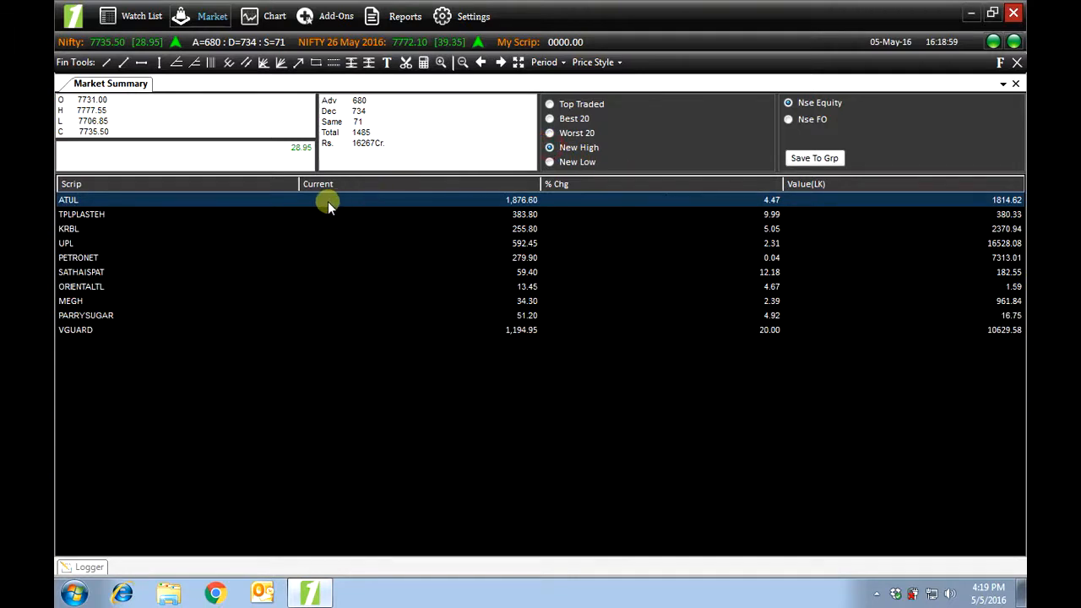
mouse_move(316, 329)
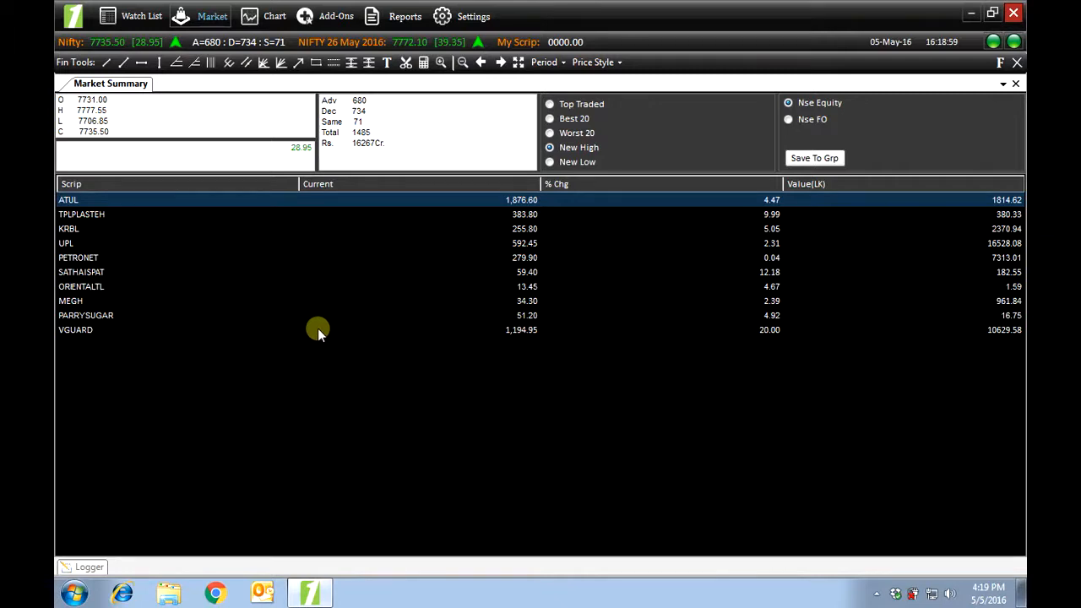
click(549, 162)
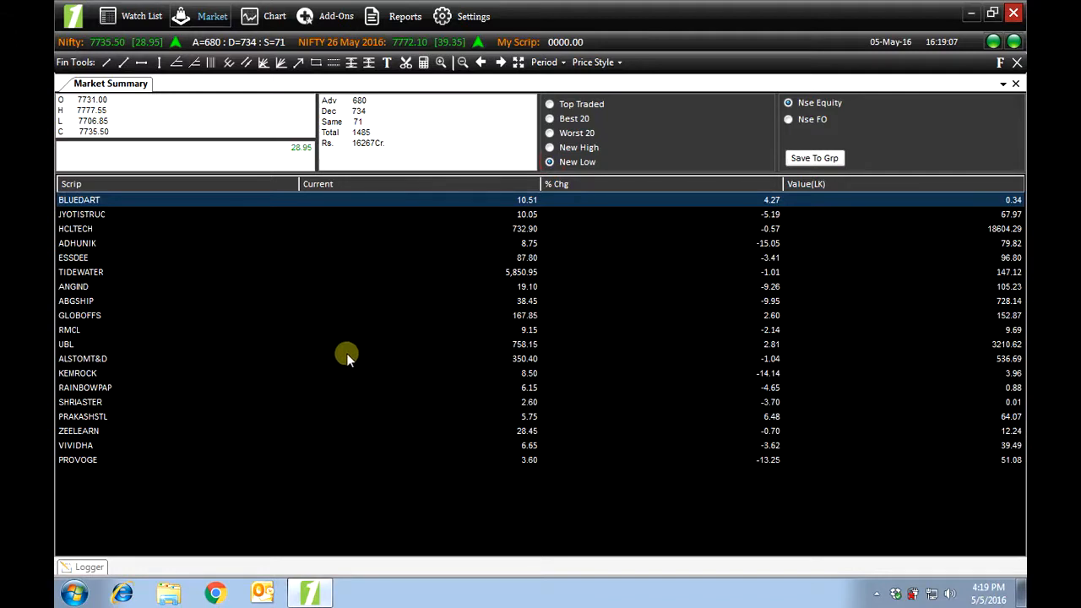
mouse_move(392, 279)
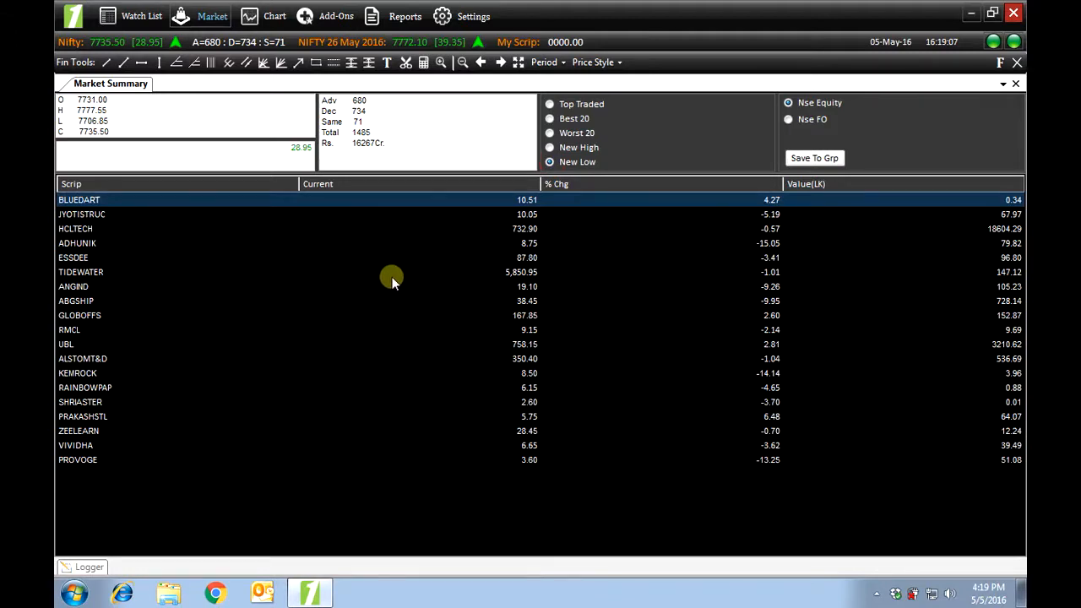
mouse_move(328, 345)
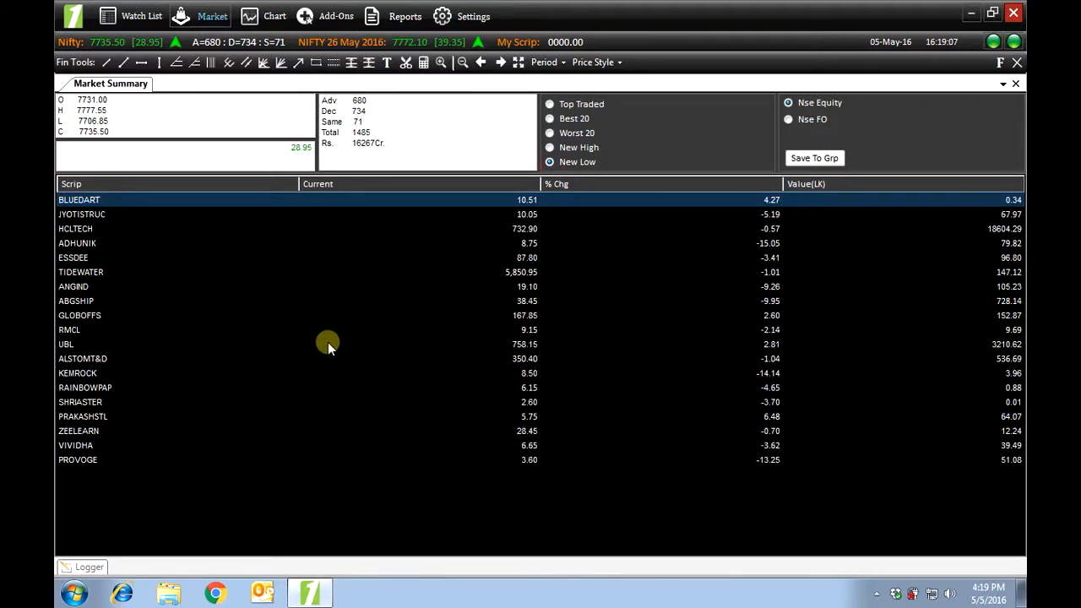
mouse_move(784, 115)
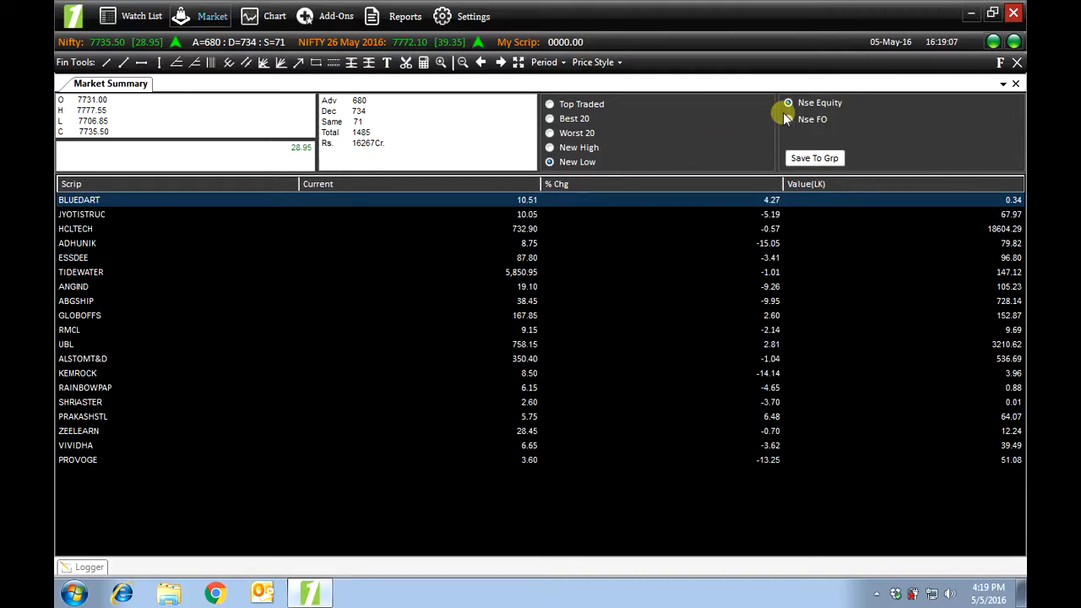
Step: Show top traded NSE F&O contracts, start Save To Group, then dismiss the dialog unsaved
click(788, 118)
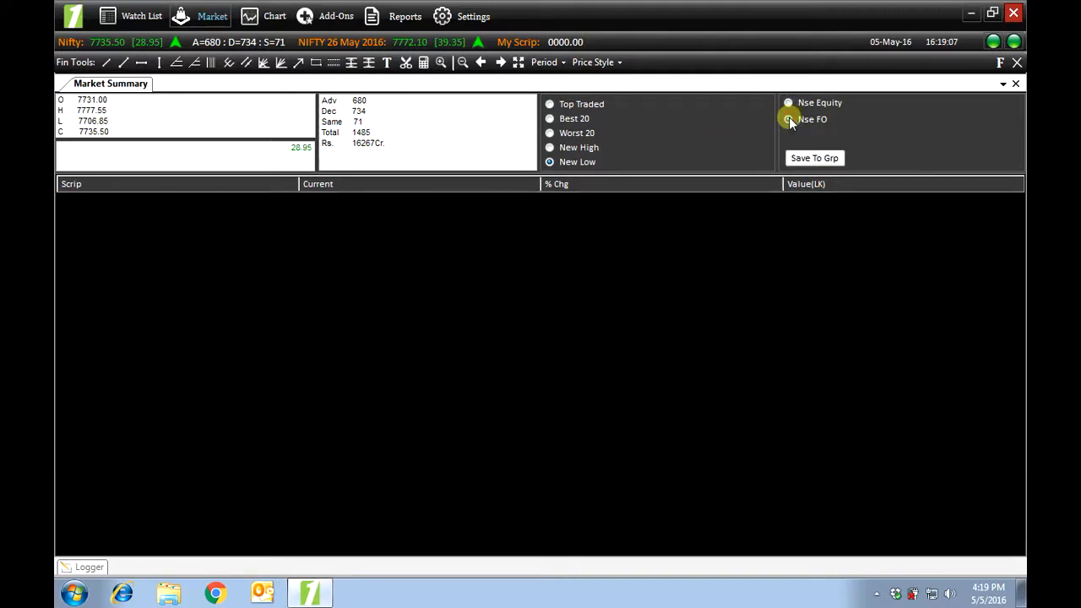
click(787, 119)
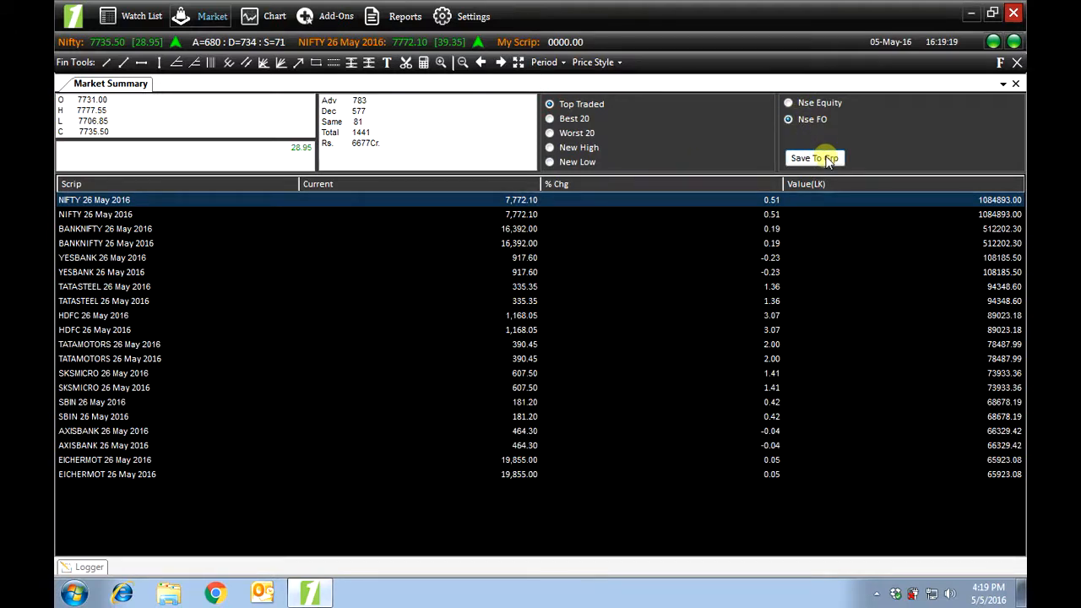
click(814, 159)
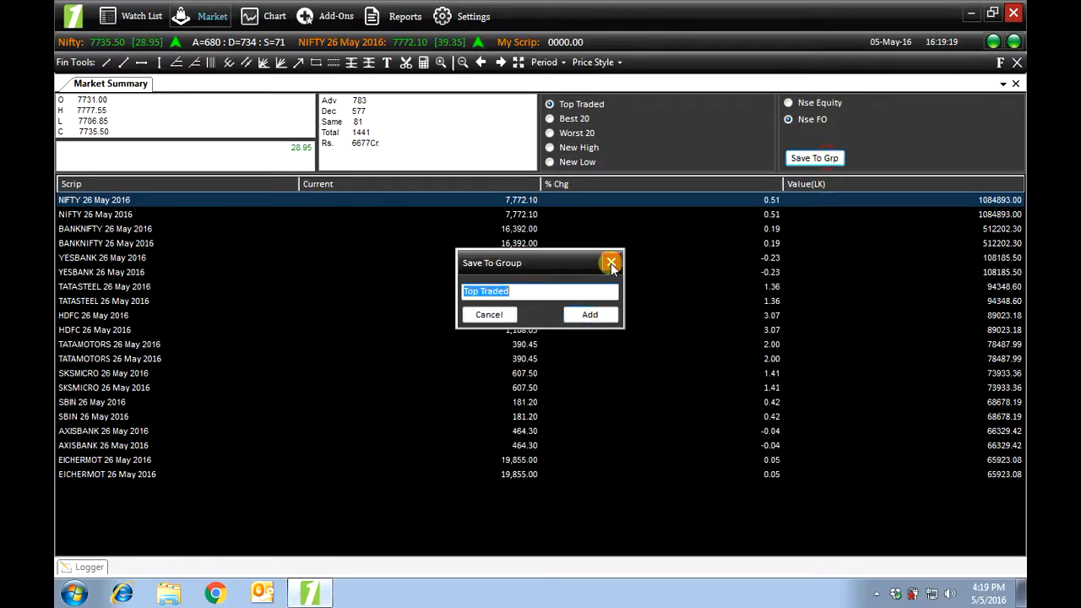
click(611, 264)
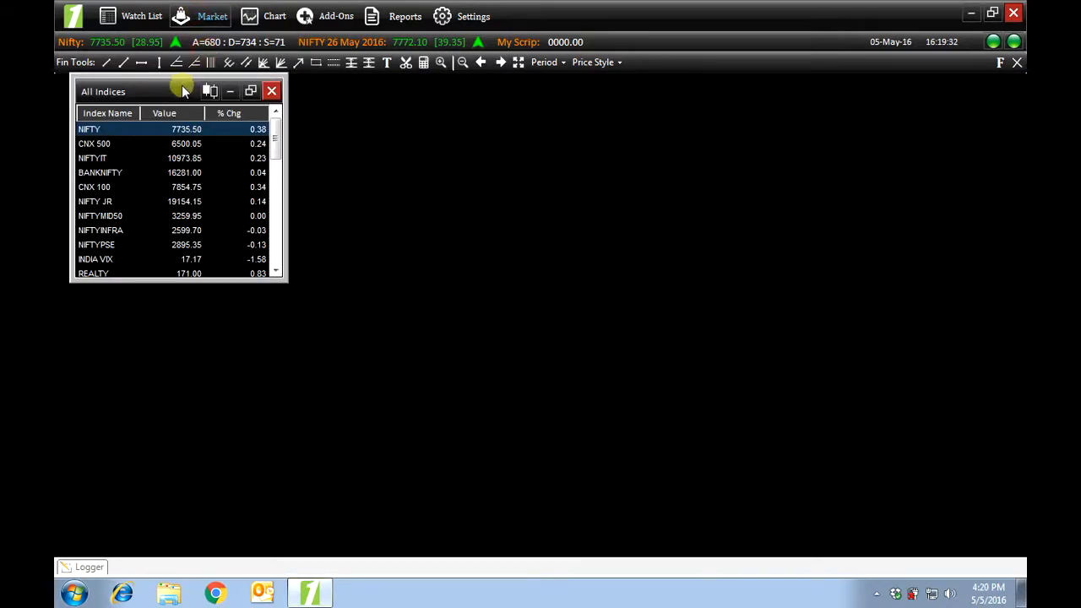
Step: Maximize the All Indices window and scroll down through the index values
click(251, 91)
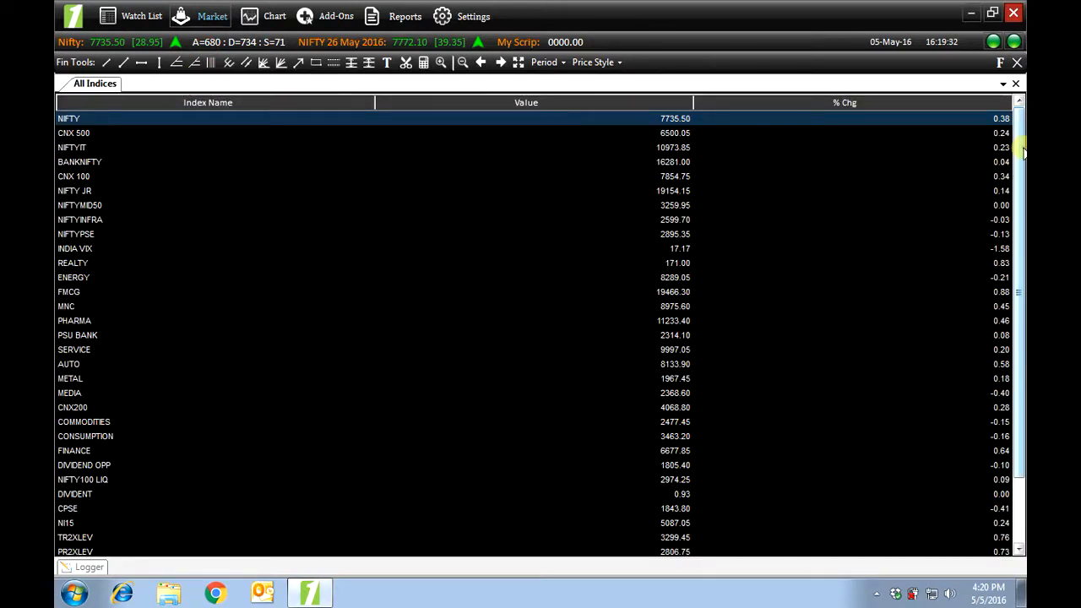
scroll(down, 3)
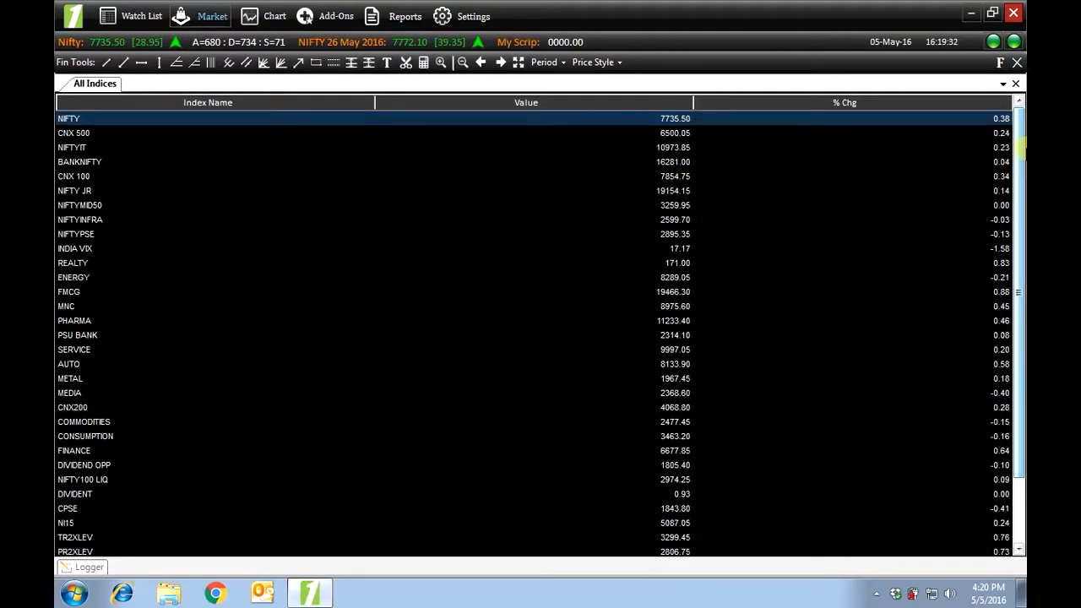
mouse_move(516, 182)
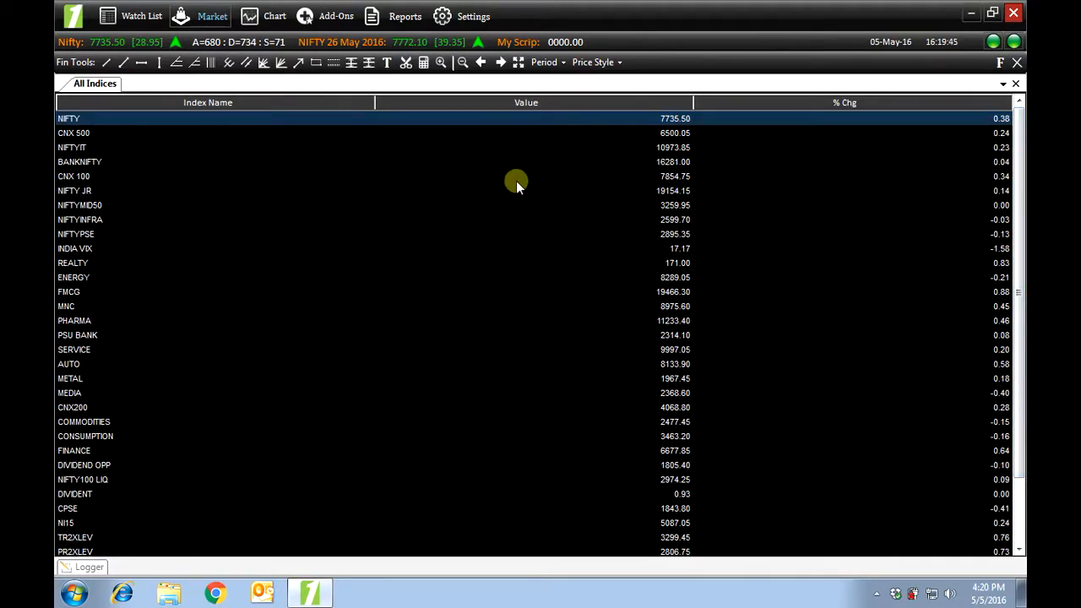
mouse_move(95, 271)
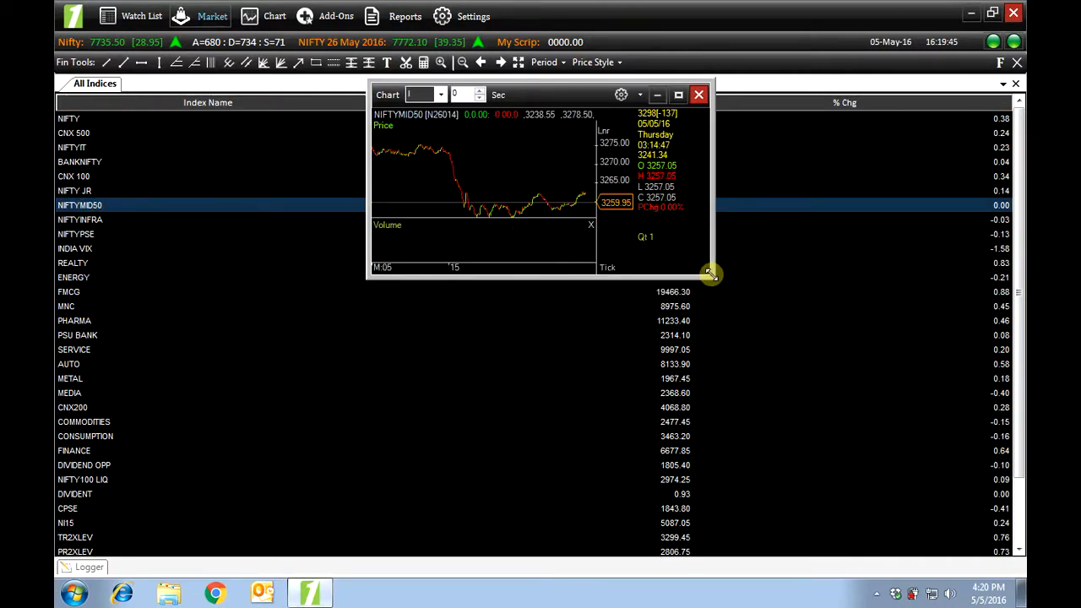
drag(712, 274, 895, 460)
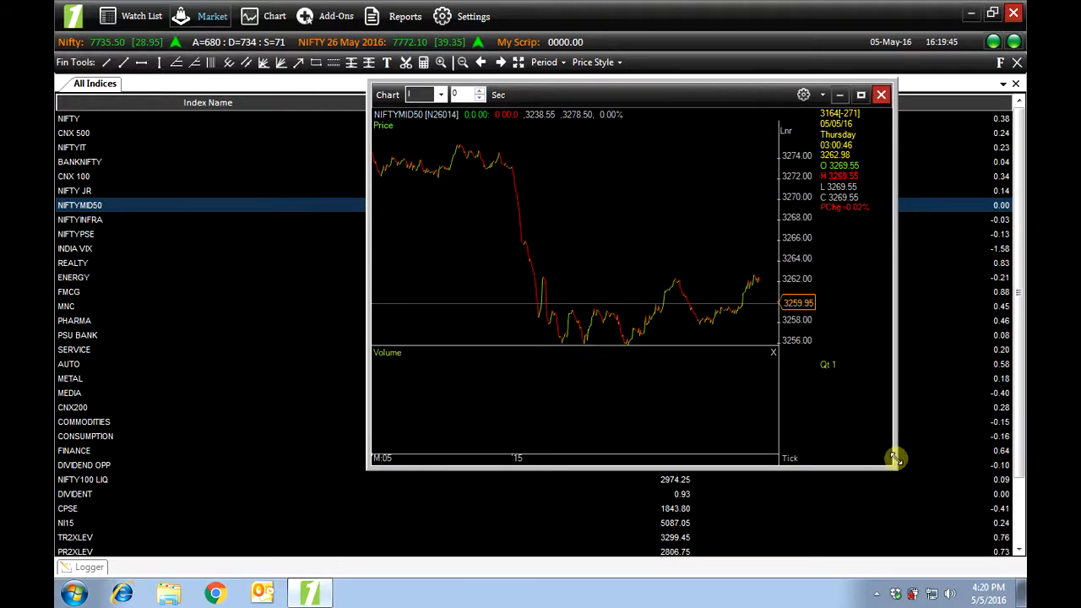
click(892, 94)
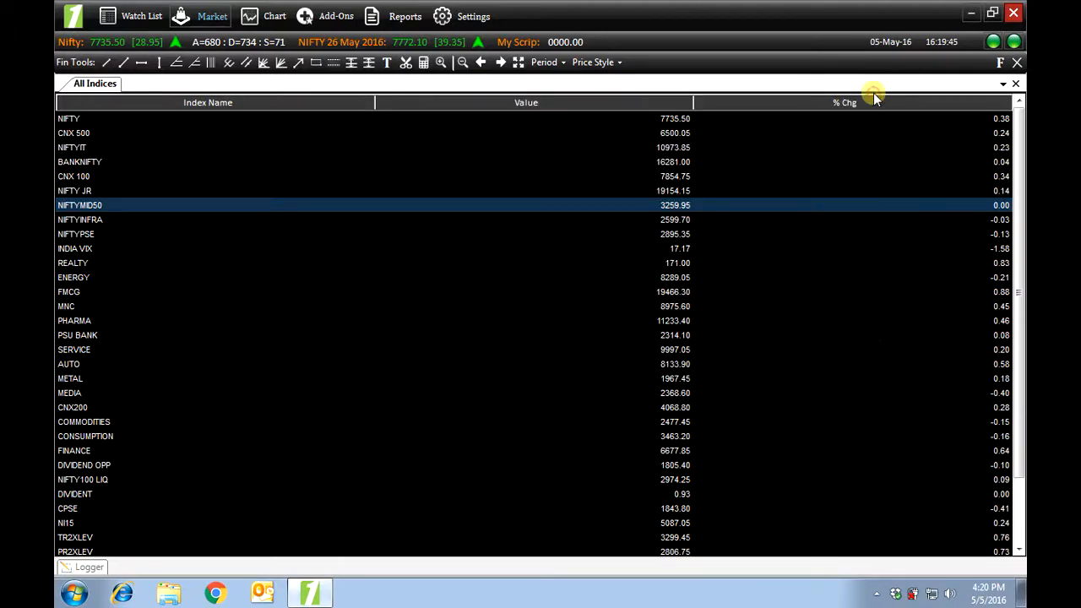
mouse_move(1017, 85)
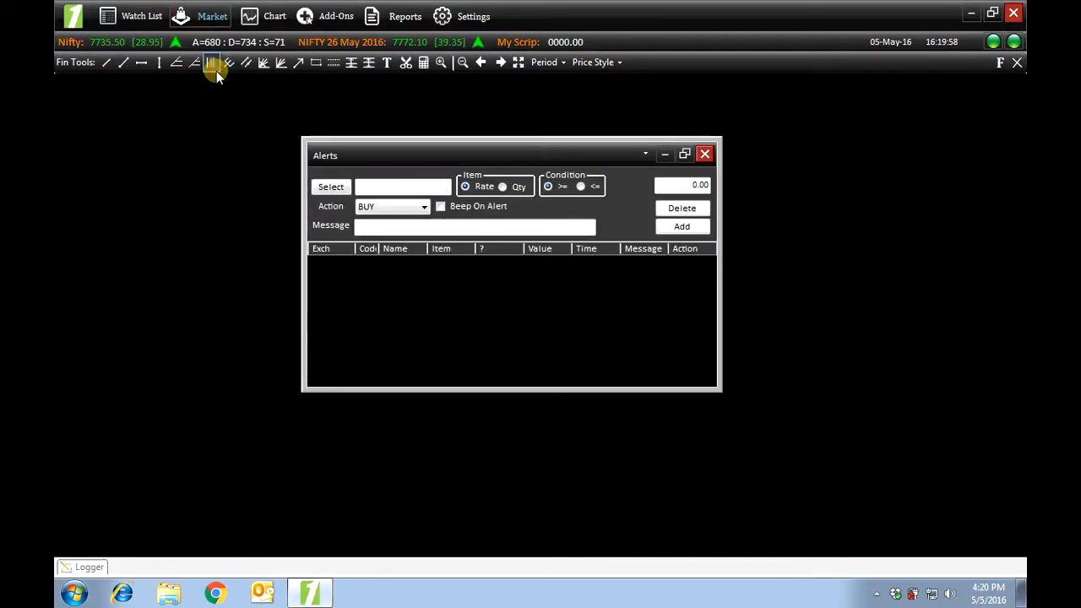
mouse_move(443, 248)
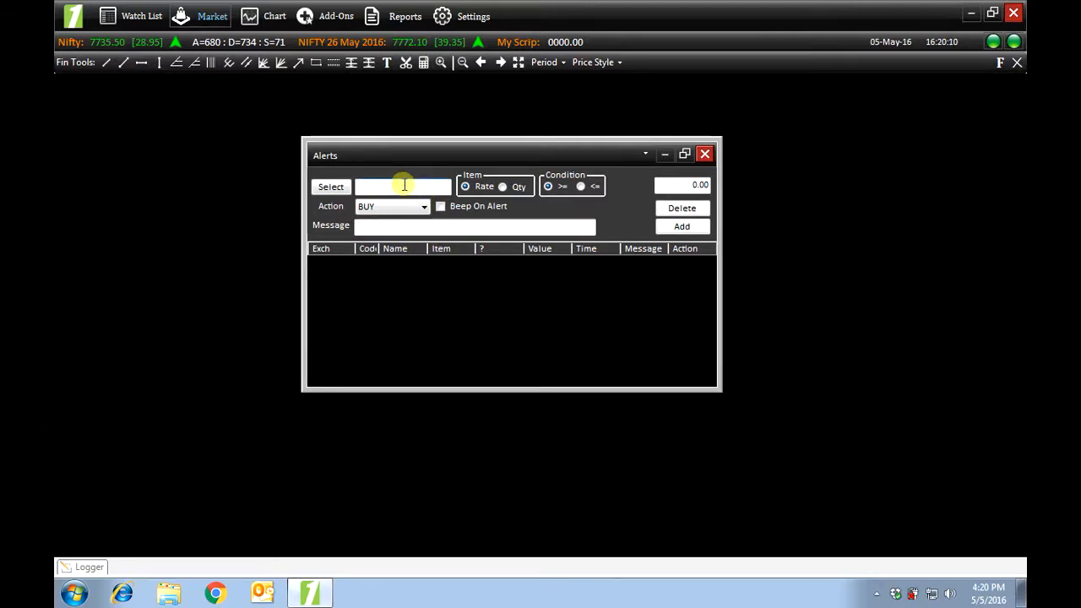
Step: Bring up the scrip Select dialog from the Alerts window for a new alert
click(331, 185)
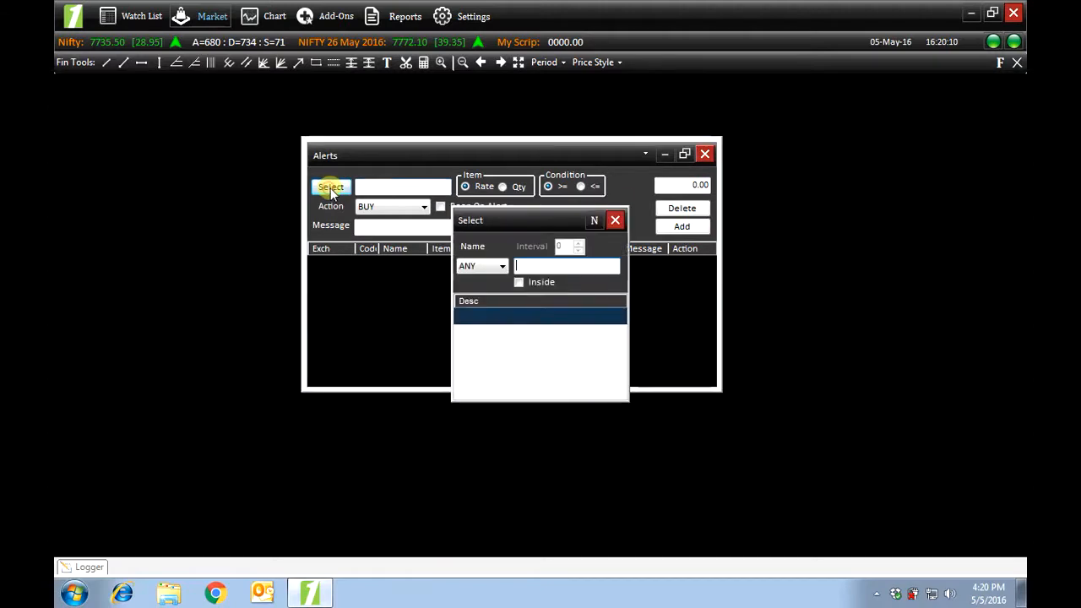
Step: Pick AXISBANK (search 'ax') as the alert scrip at 470.05 and enable Beep On Alert
text(axis)
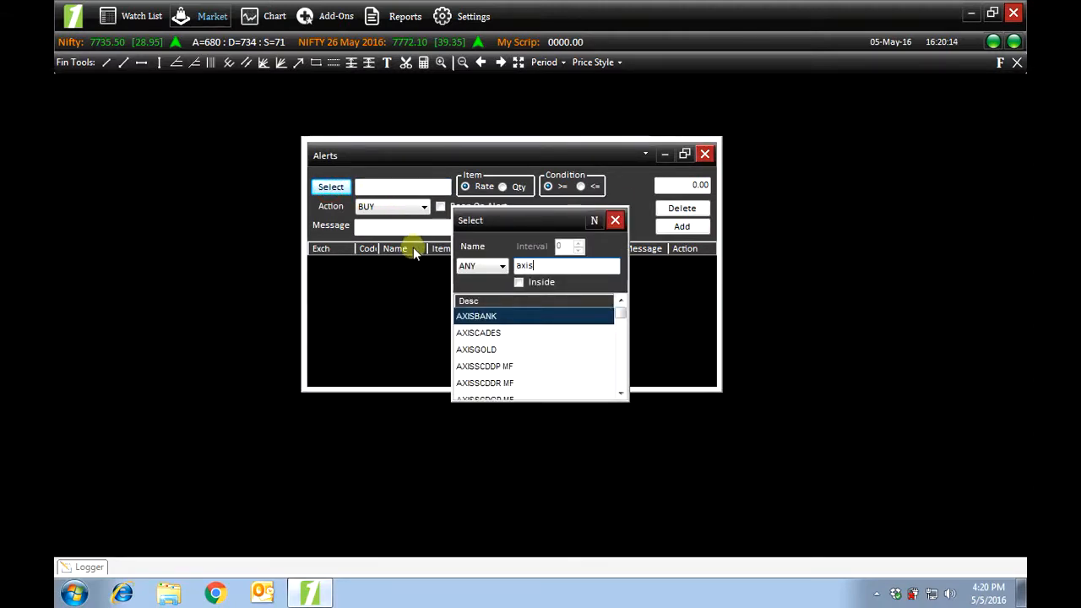
double_click(476, 316)
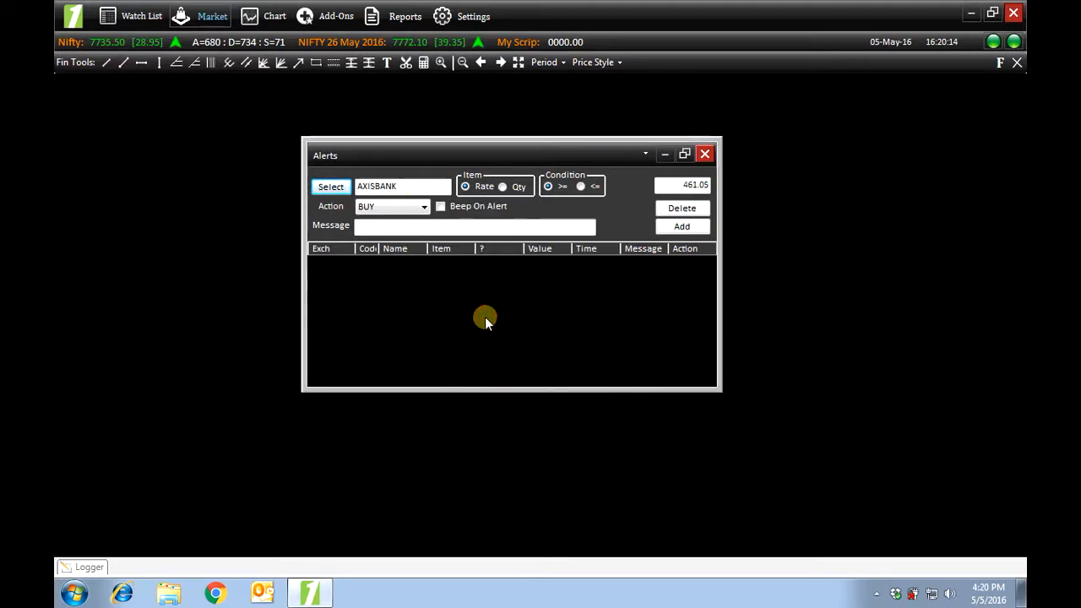
mouse_move(554, 209)
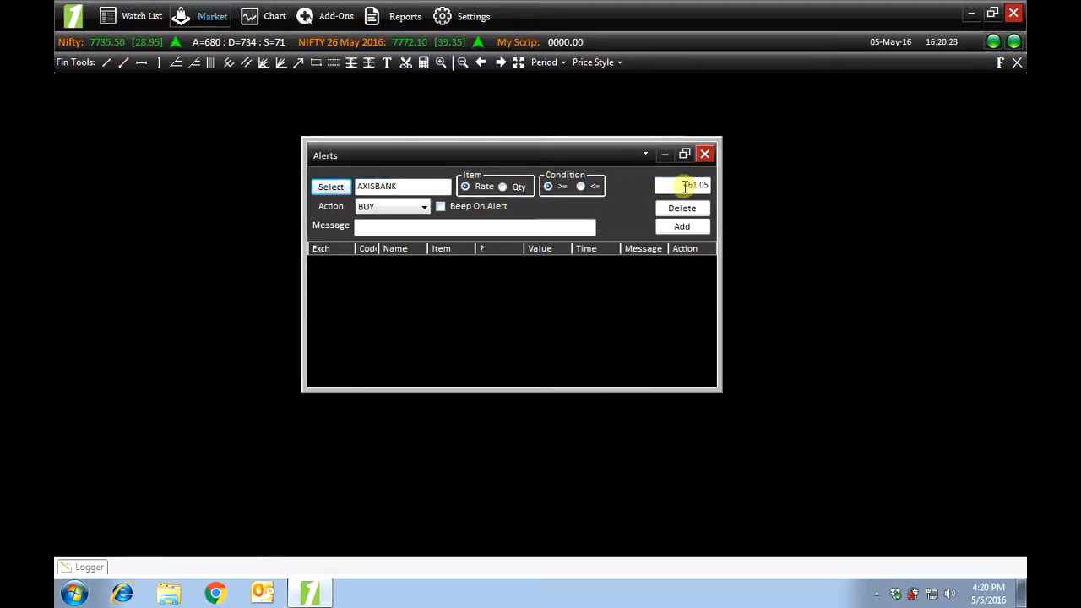
mouse_move(683, 184)
text(470.05)
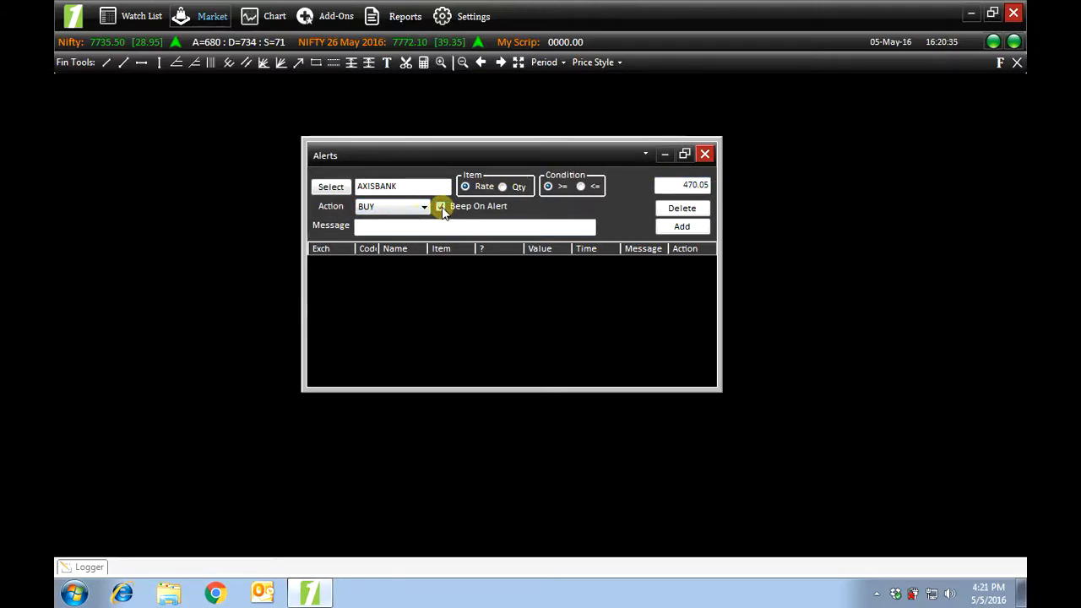
click(439, 206)
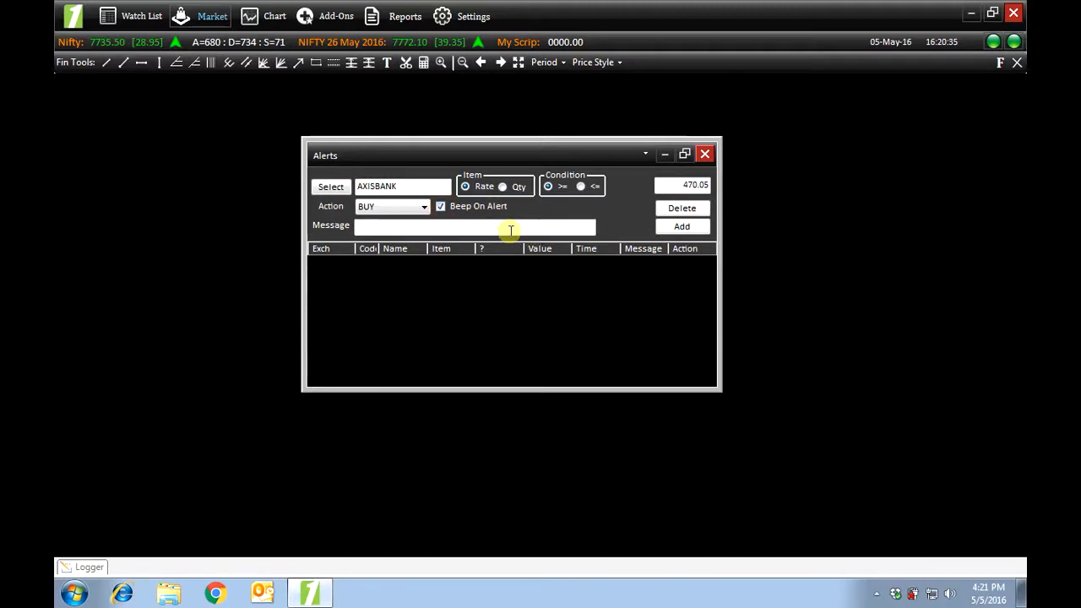
Step: Enter message BUY and add the AXISBANK rate >= 470.05 buy alert to the list
text(BUY!)
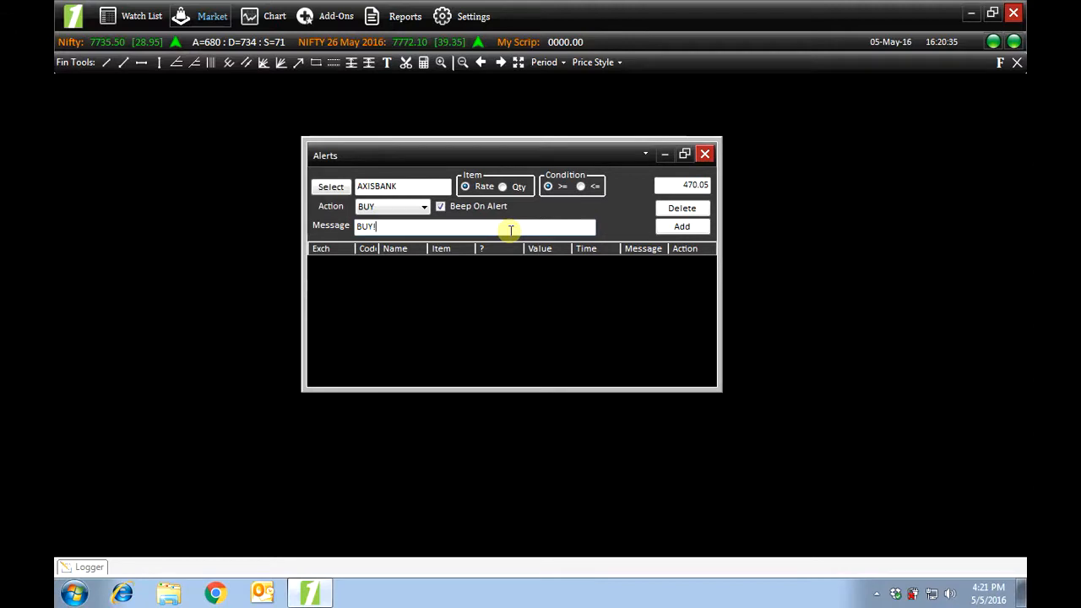
click(683, 226)
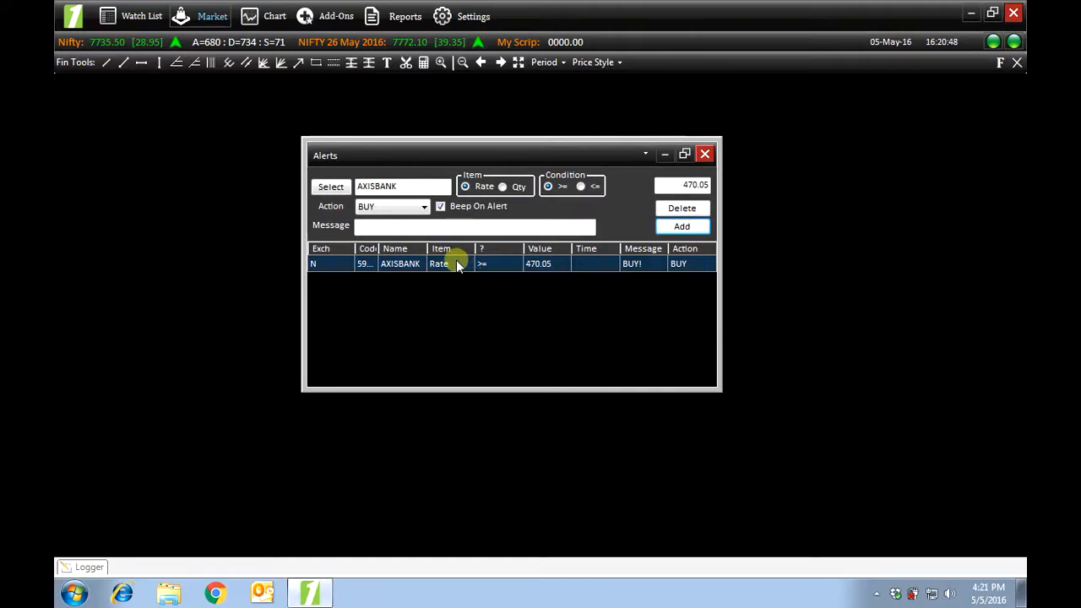
mouse_move(532, 254)
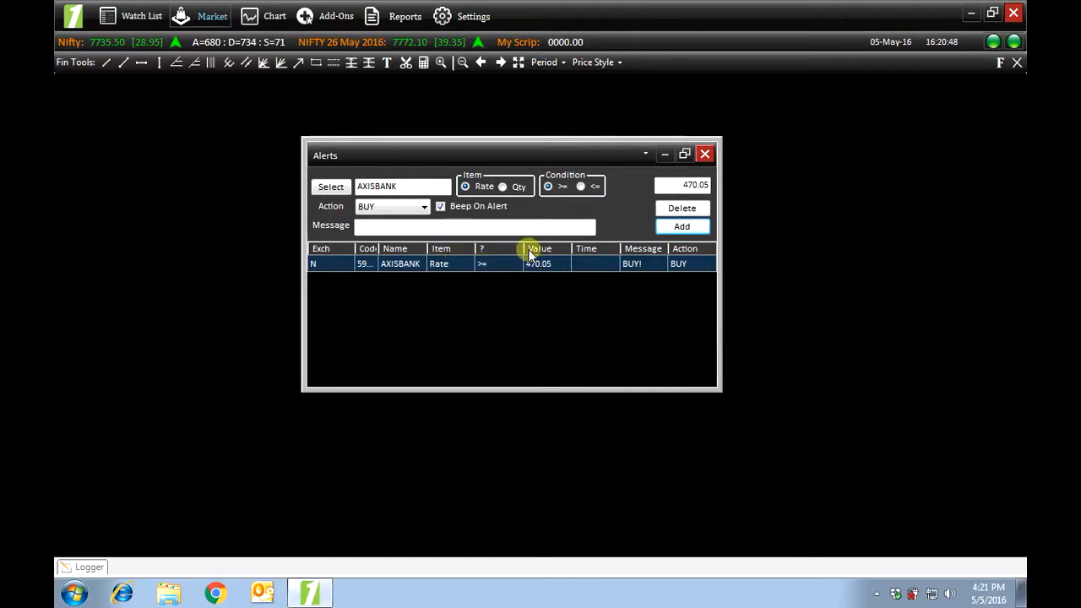
mouse_move(652, 328)
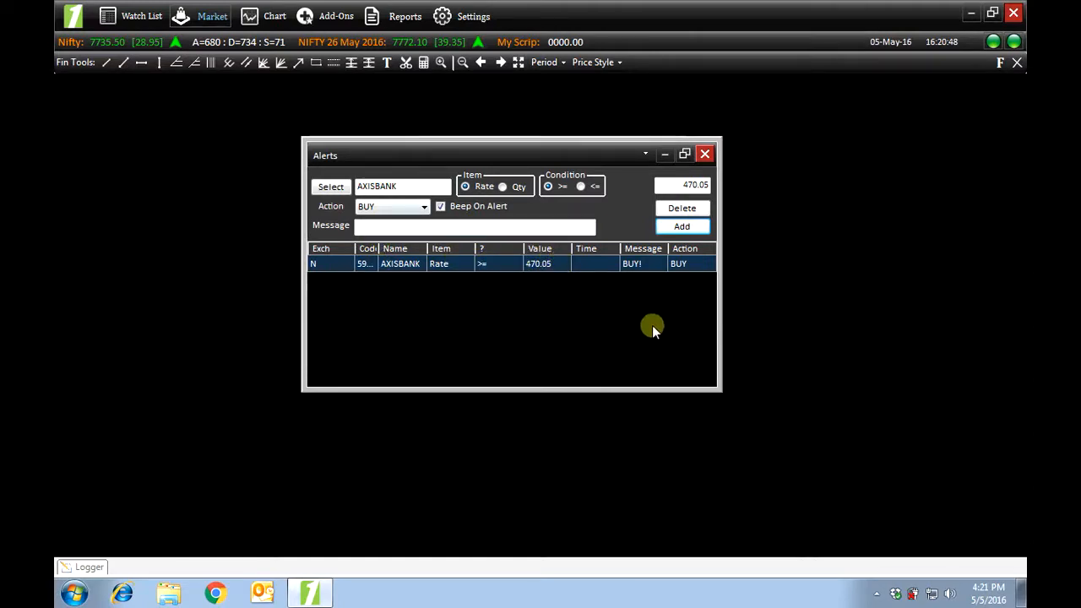
mouse_move(436, 311)
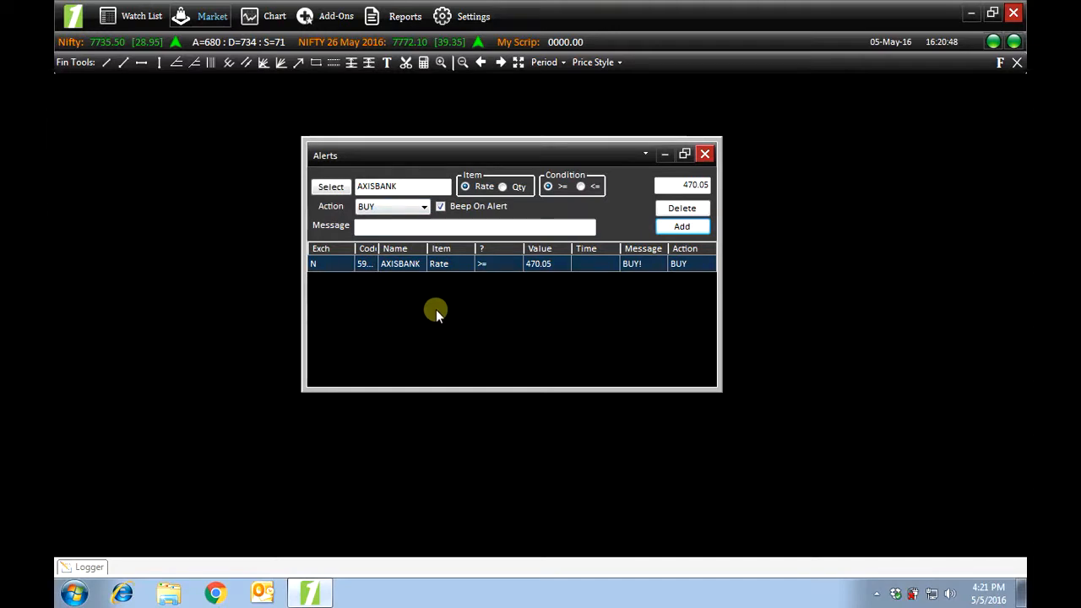
mouse_move(488, 274)
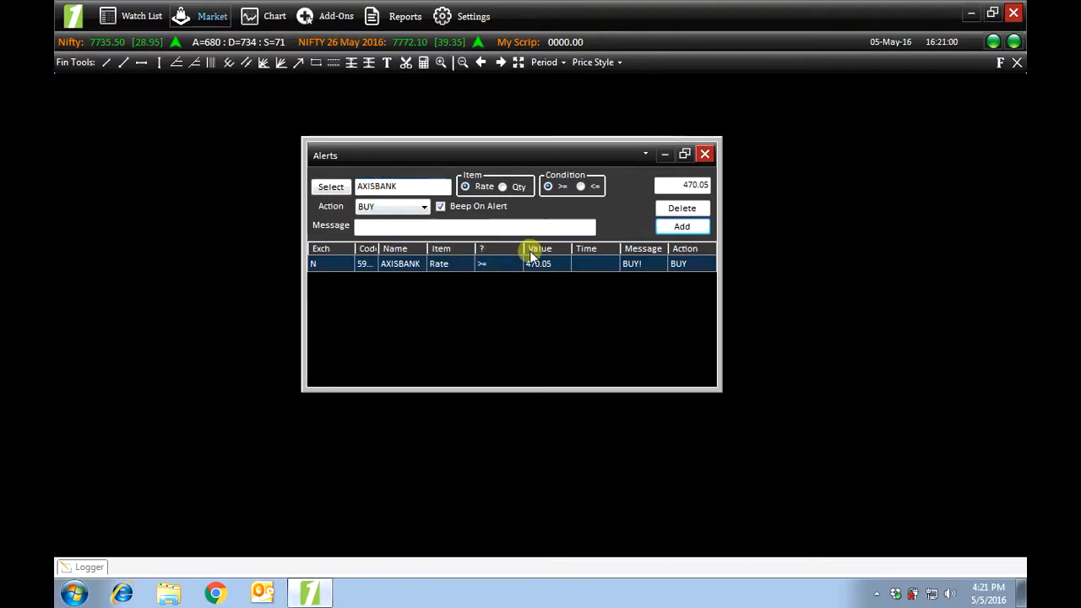
Step: Start Market Movement and search the NSE EQ scrip list for 'ta' to find TATAMOTORS
click(213, 17)
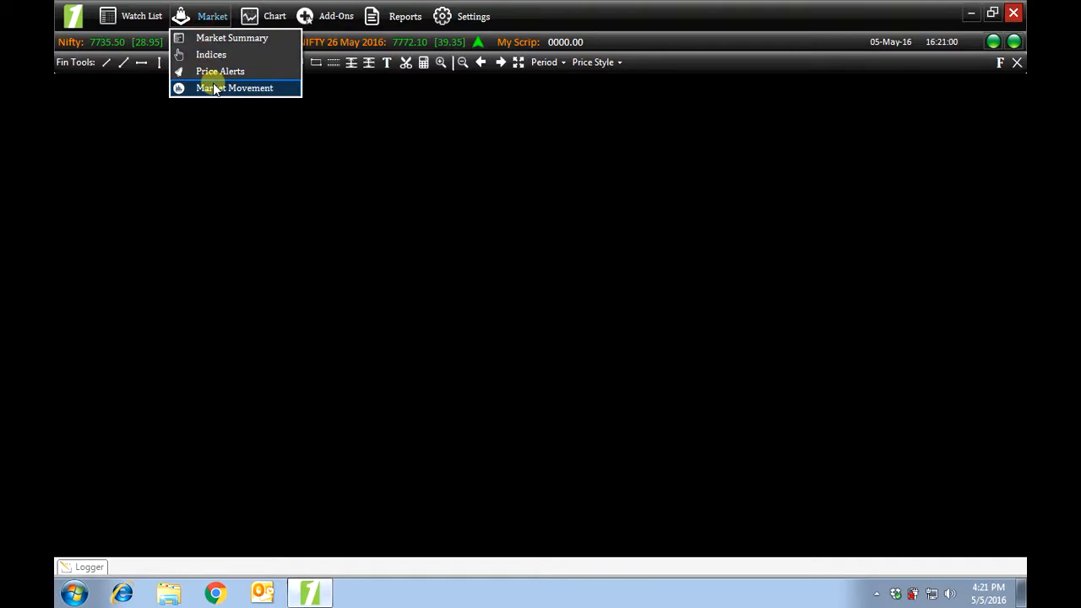
click(235, 88)
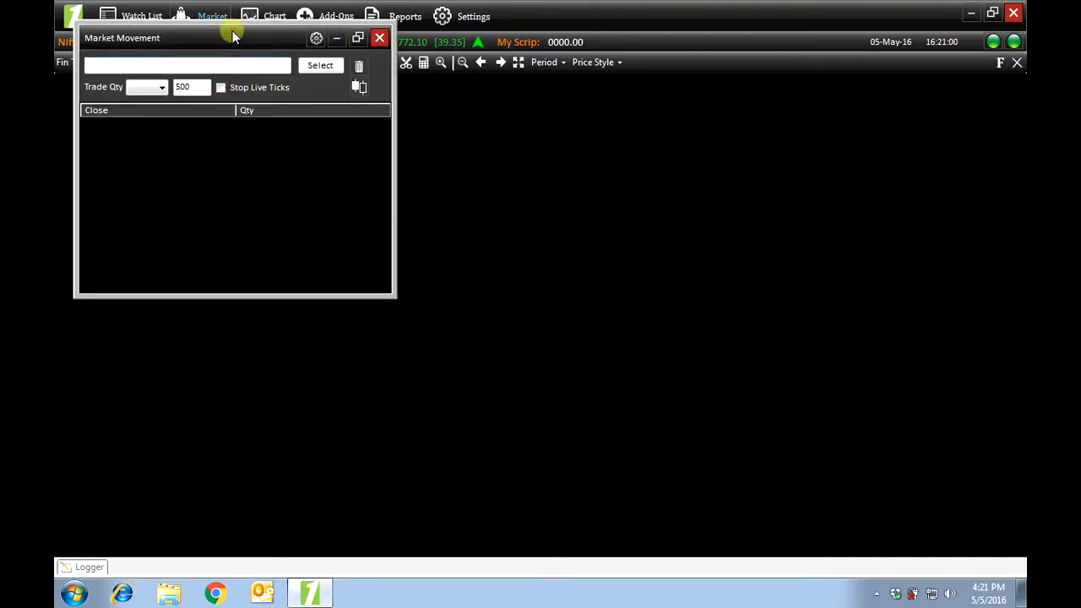
click(321, 64)
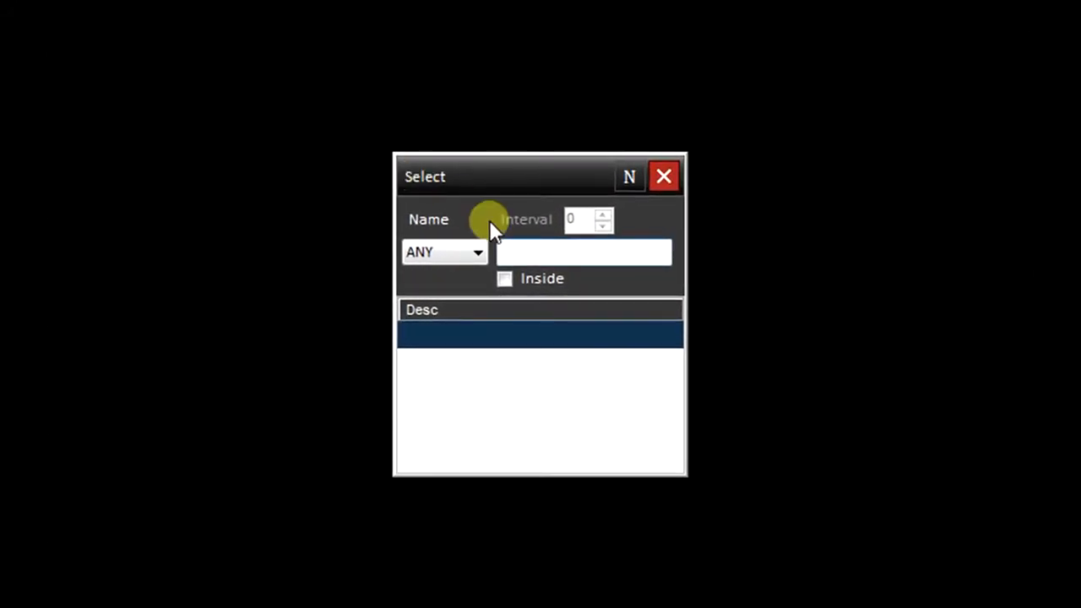
click(476, 252)
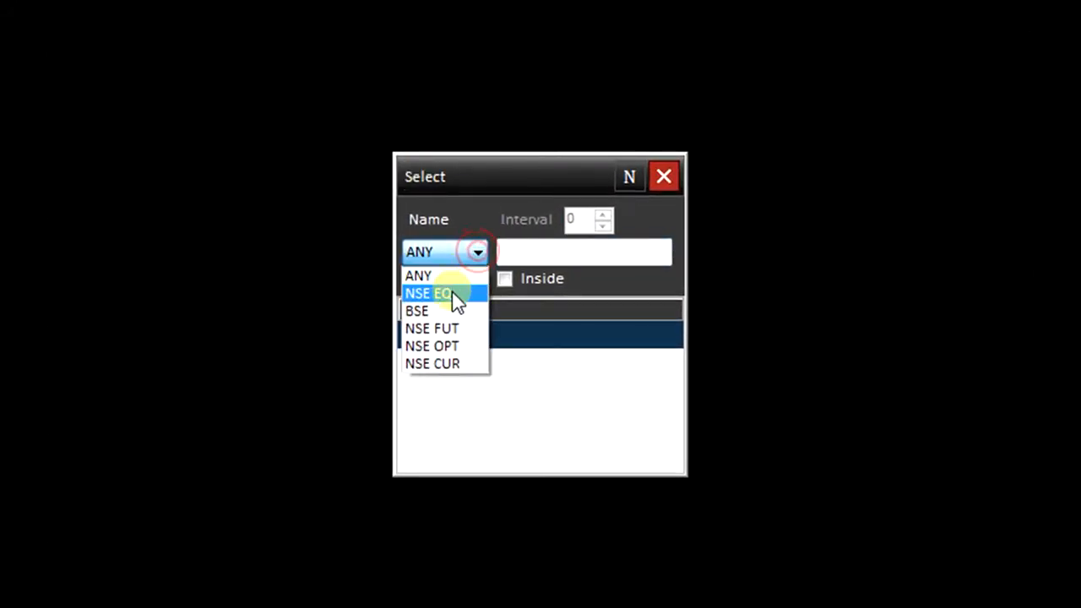
text(ta)
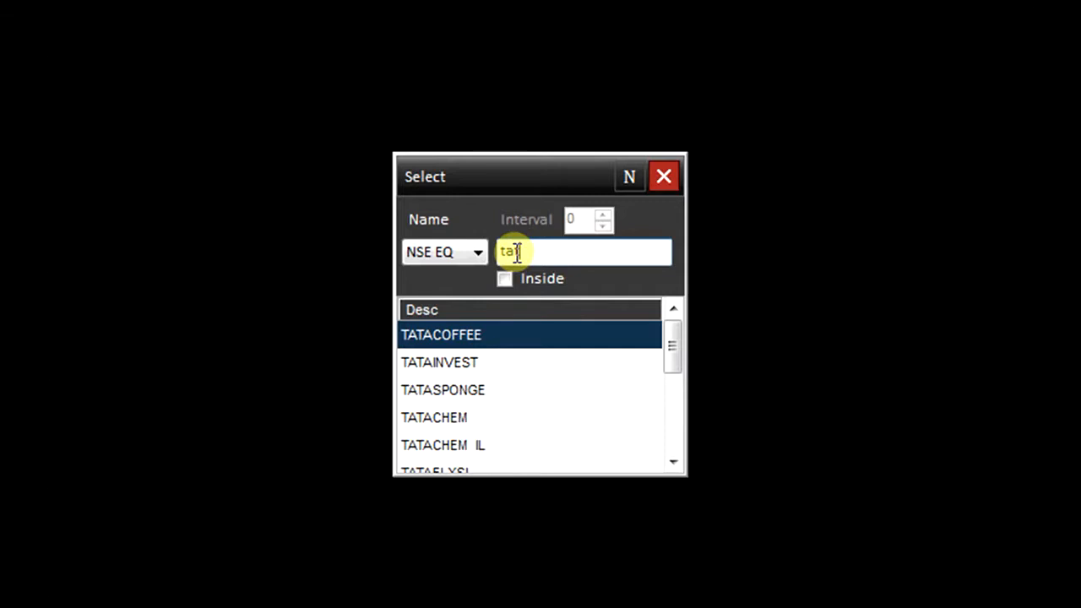
scroll(down, 3)
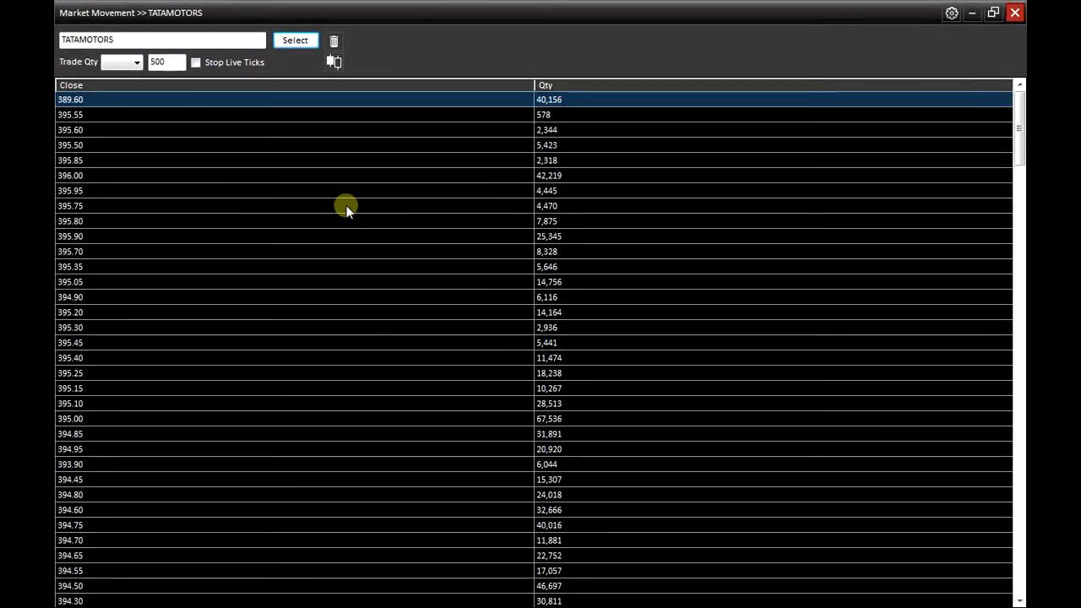
mouse_move(558, 115)
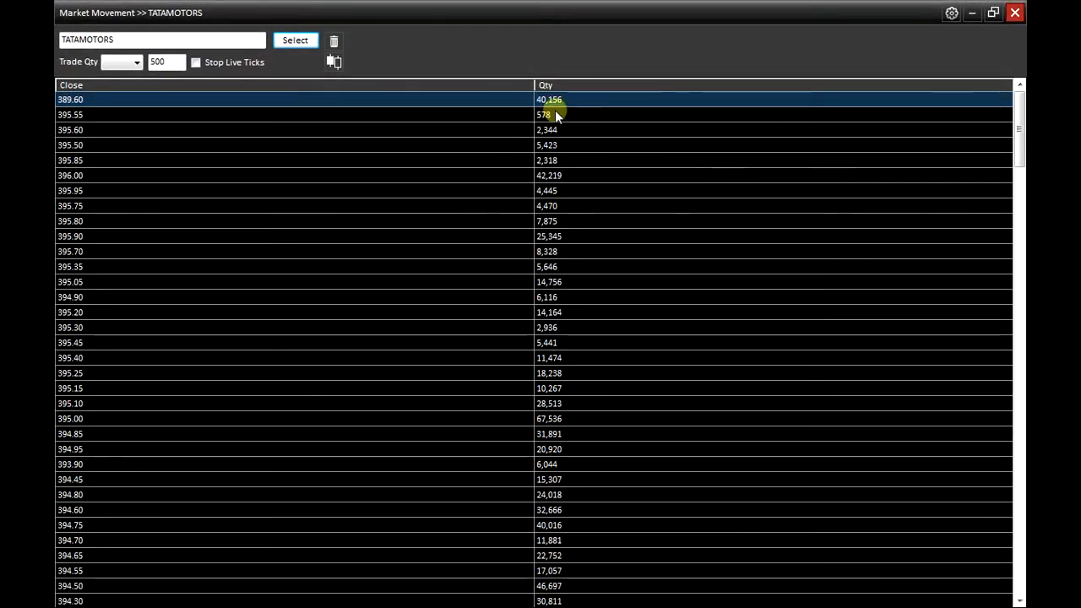
mouse_move(564, 255)
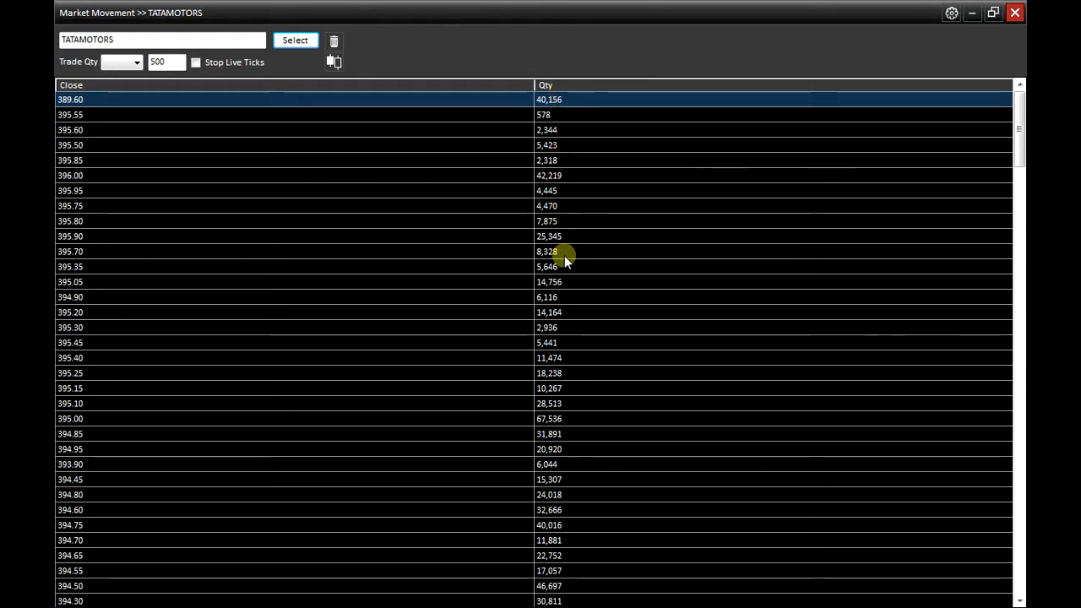
mouse_move(162, 302)
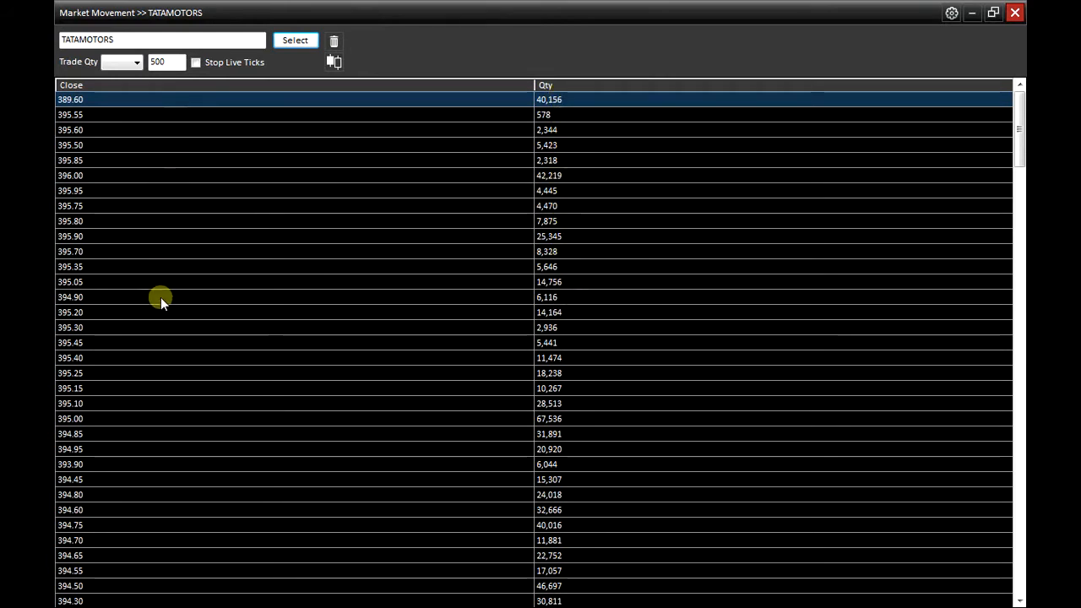
mouse_move(172, 398)
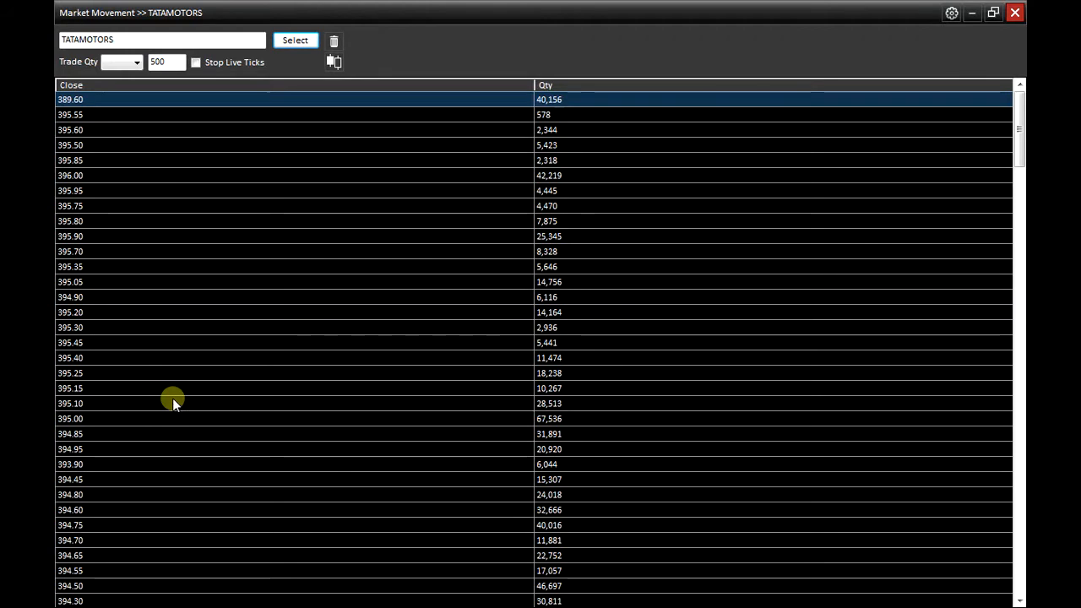
mouse_move(66, 67)
text(0)
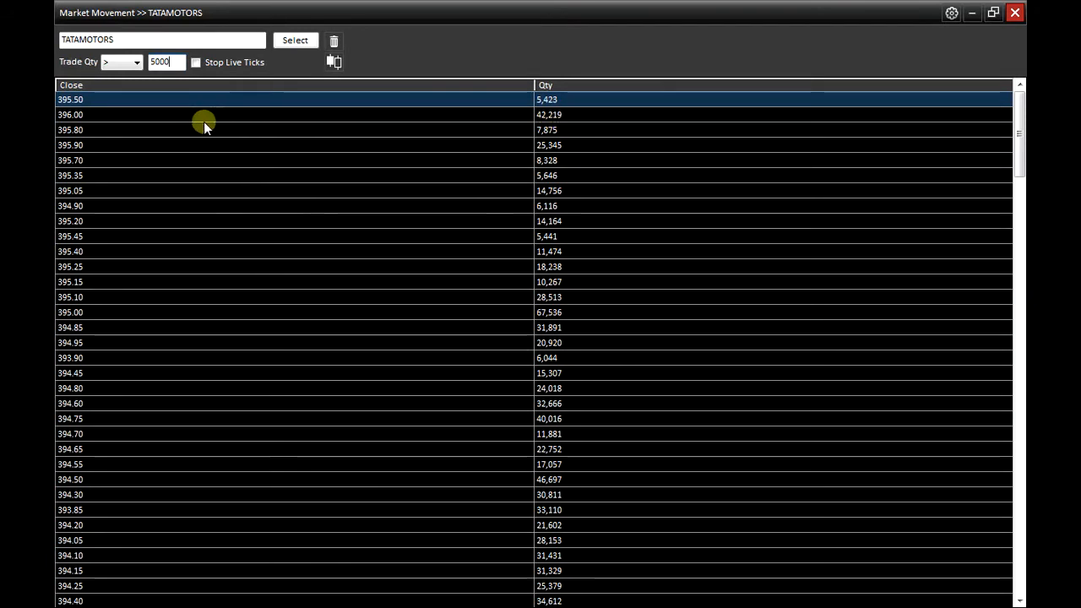
mouse_move(1013, 153)
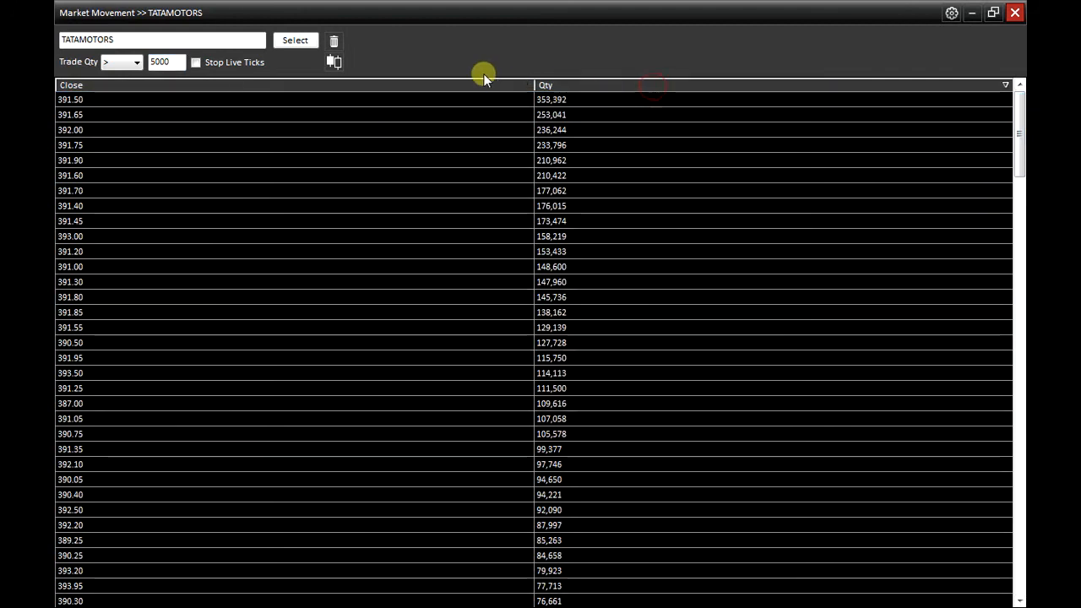
Step: Sort the filtered TATAMOTORS trades by close price both ways, then close Market Movement
click(71, 84)
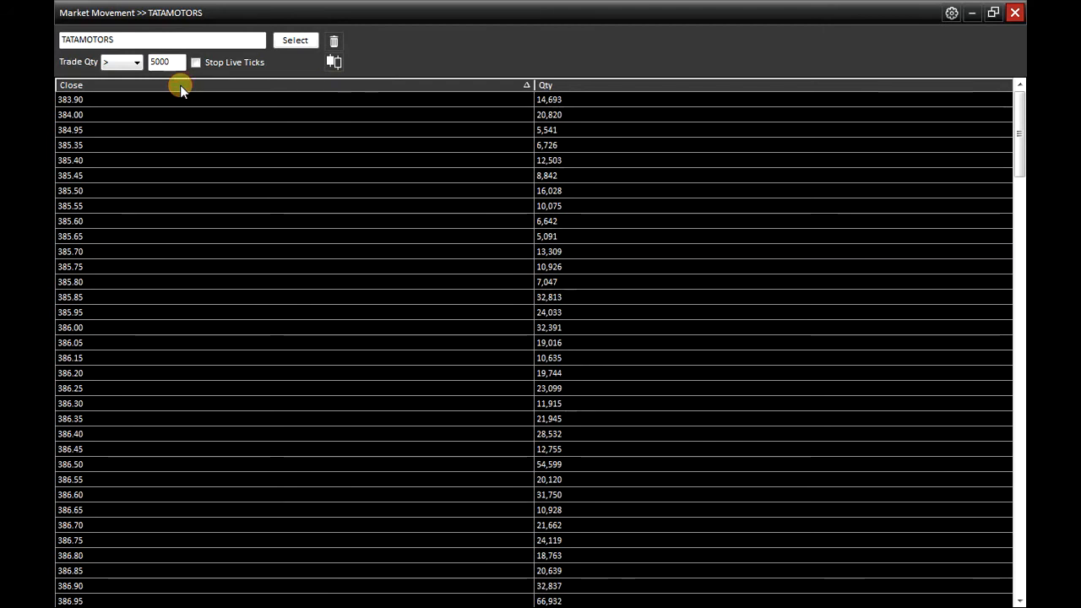
click(71, 84)
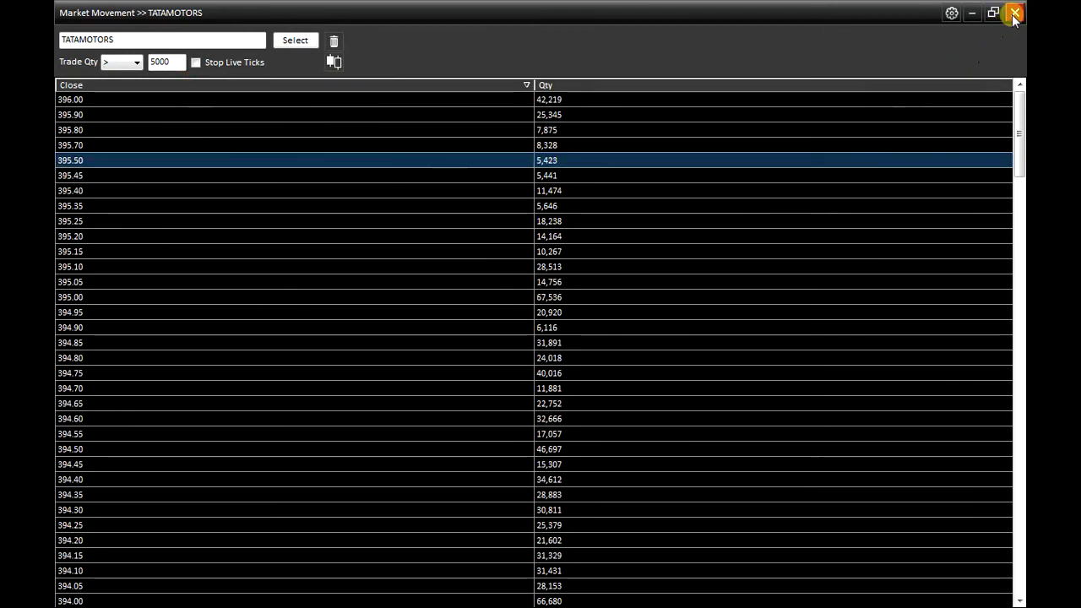
click(1020, 13)
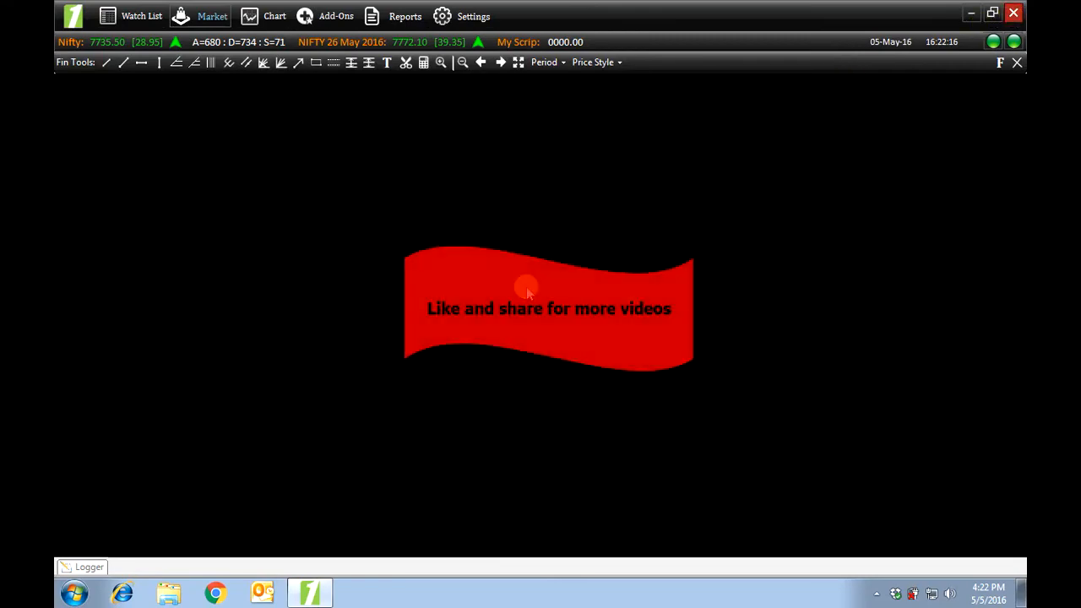